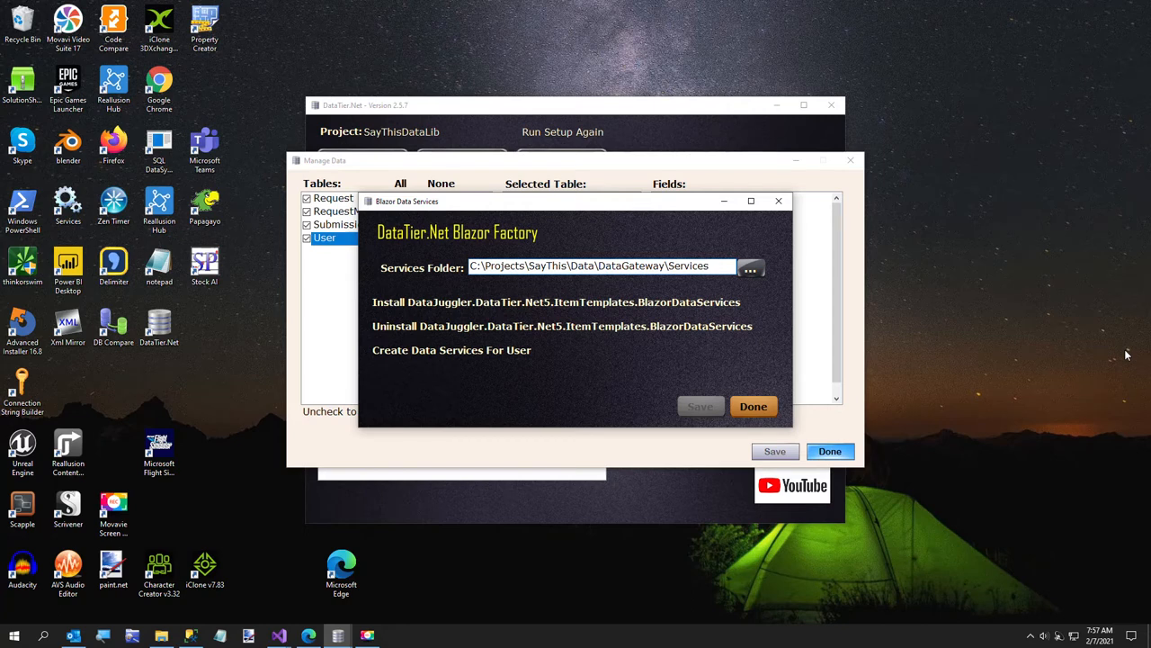
Save the Blazor Data Services folder as ...\DataGateway\Services and close both data windows
type("2")
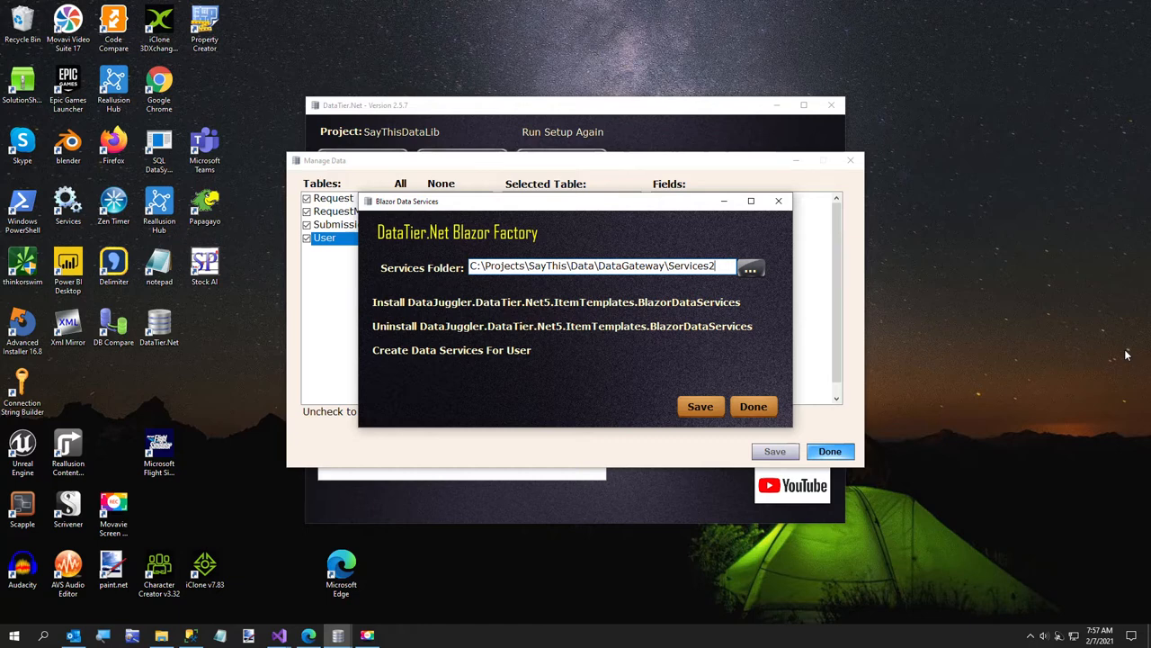
mouse_move(732, 385)
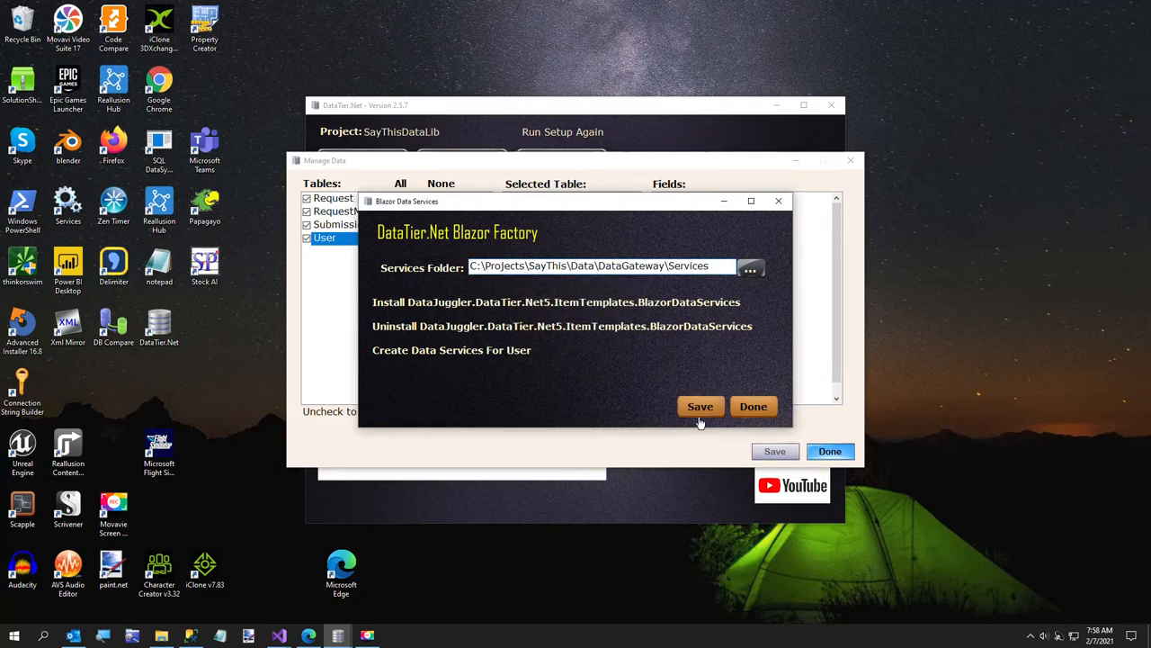
left_click(701, 406)
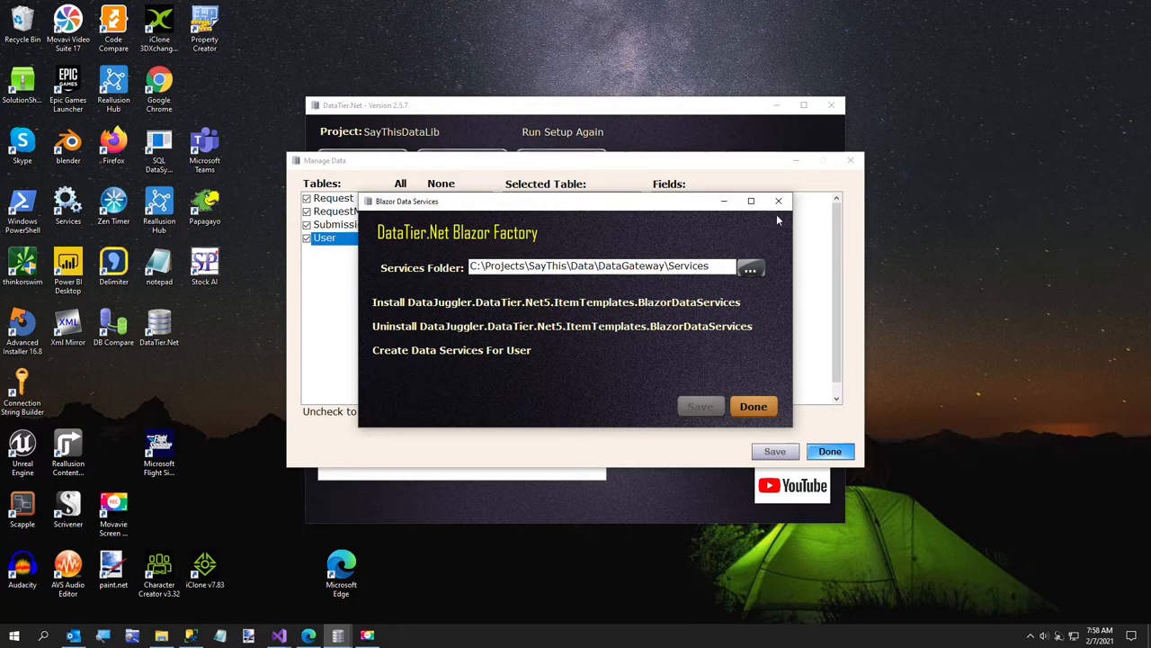
left_click(778, 200)
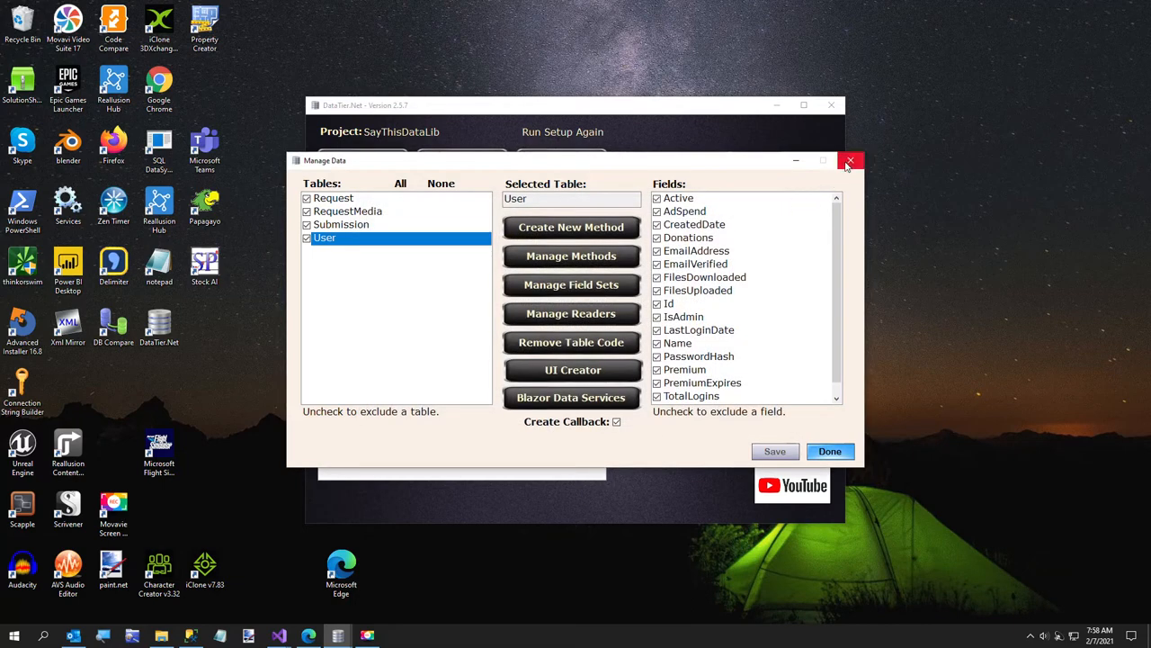
left_click(850, 160)
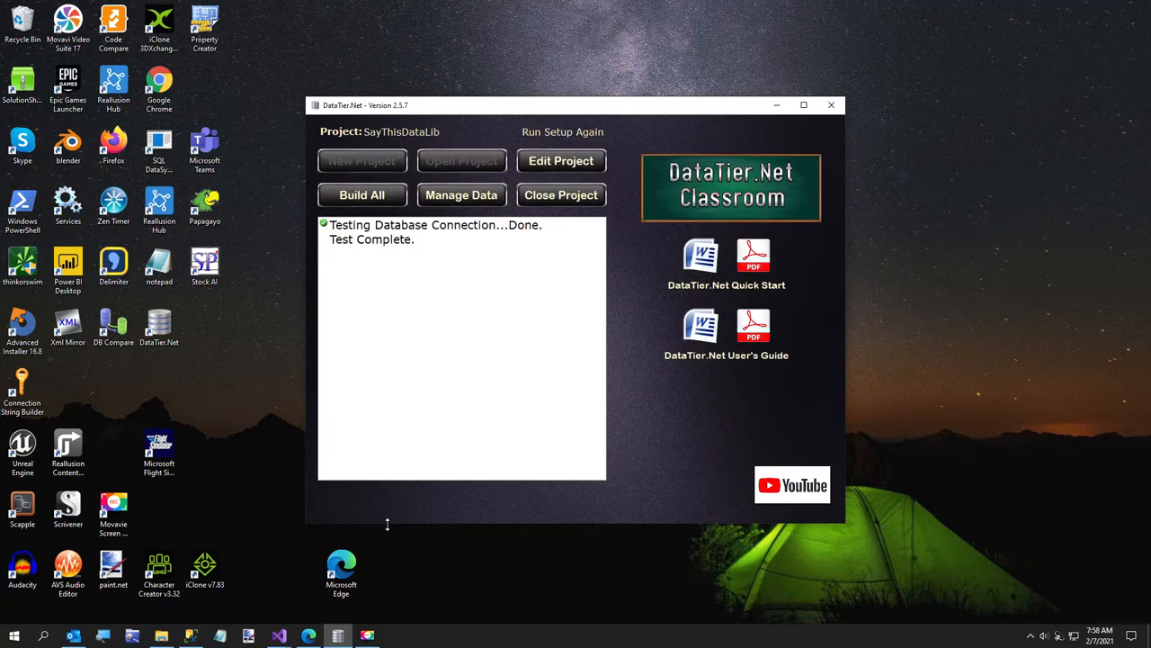
mouse_move(278, 634)
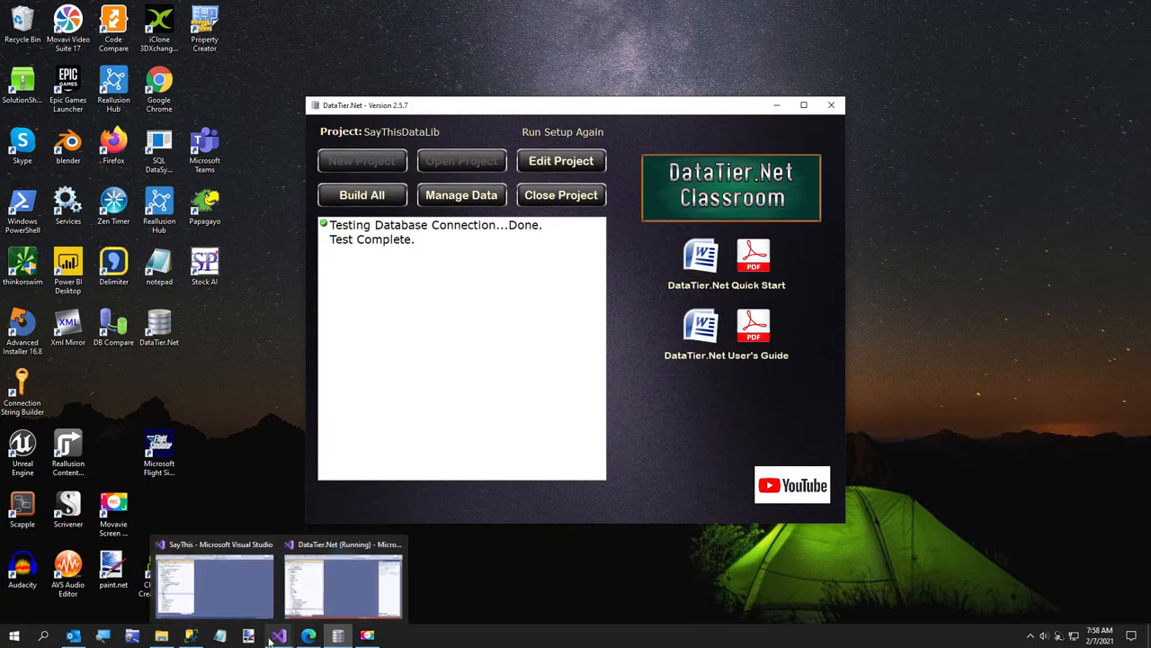
Rename ProjectsWriter.cs under Xml\Writers to ProjectsWriter.cs.old
left_click(215, 583)
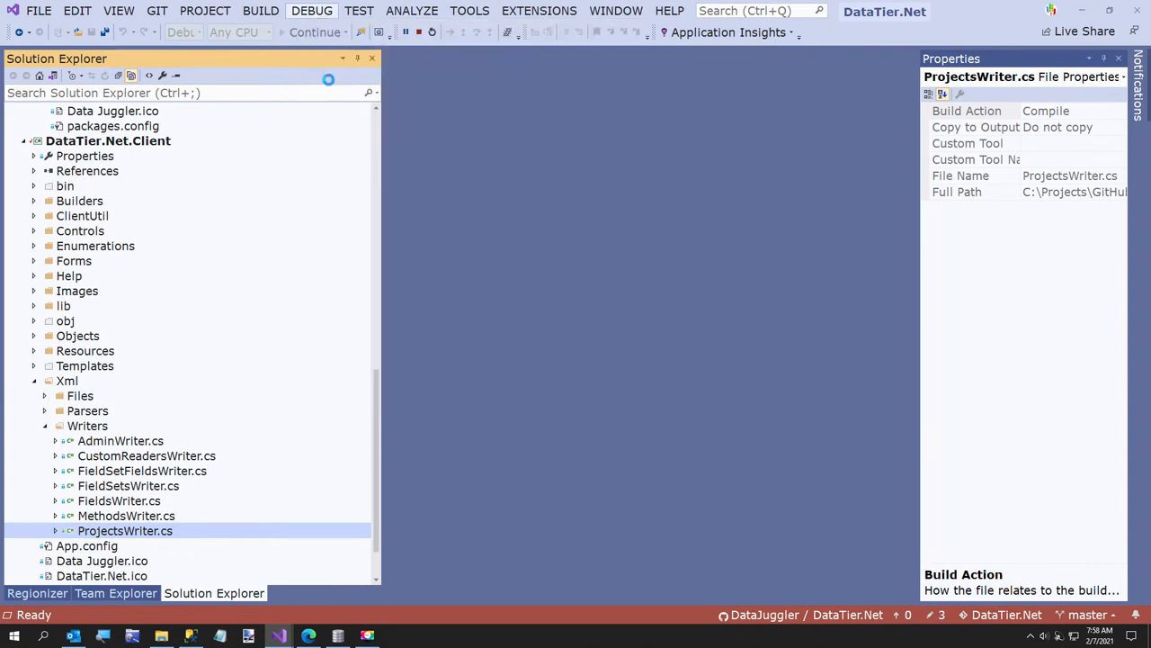
right_click(125, 531)
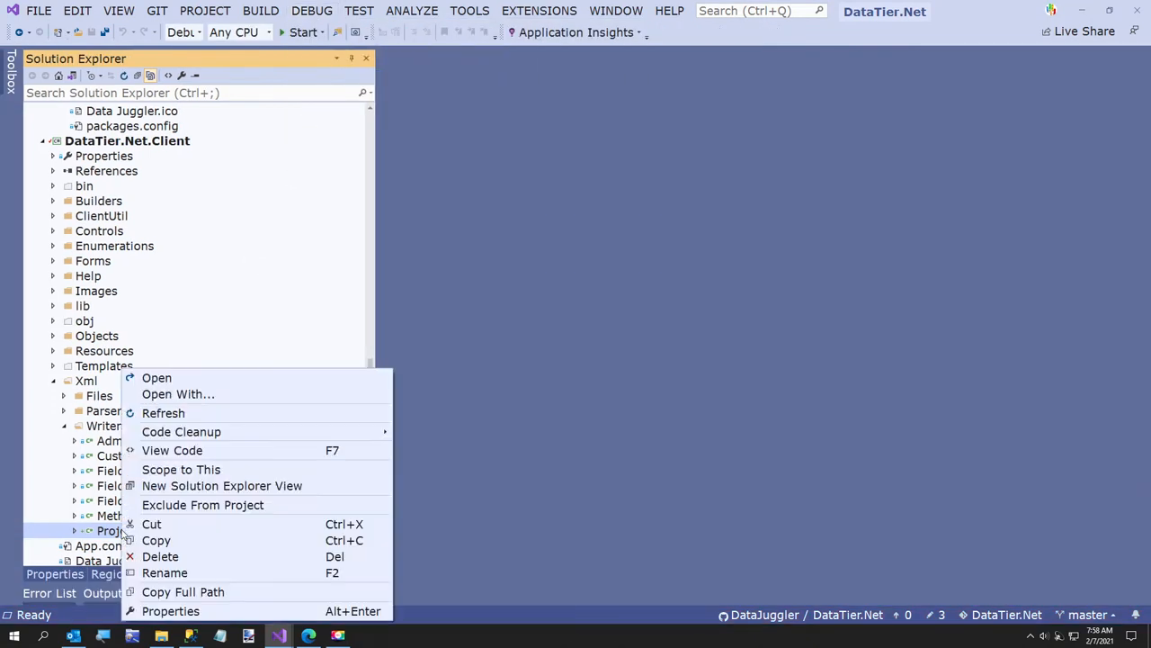
left_click(164, 572)
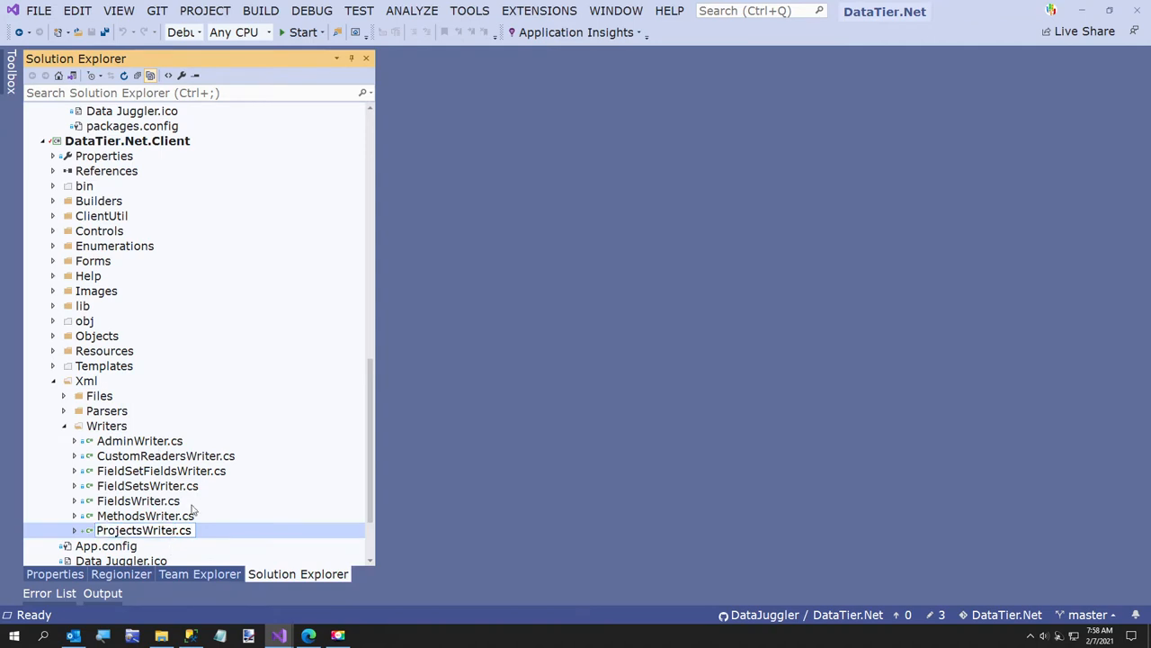
type(".old")
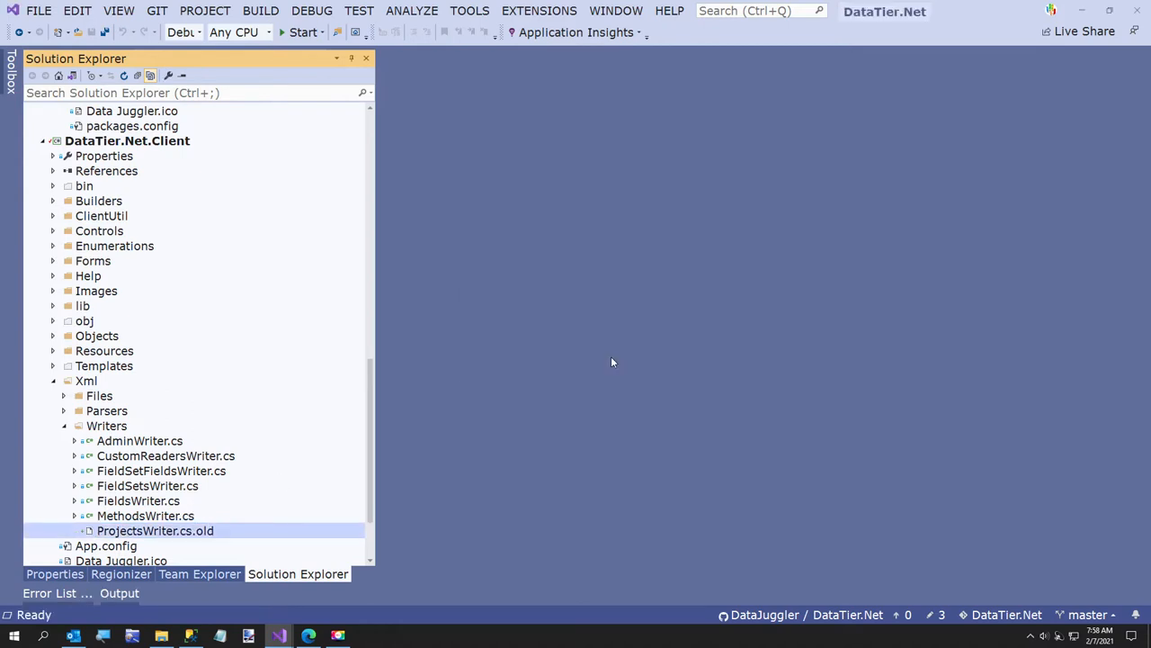
mouse_move(1092, 13)
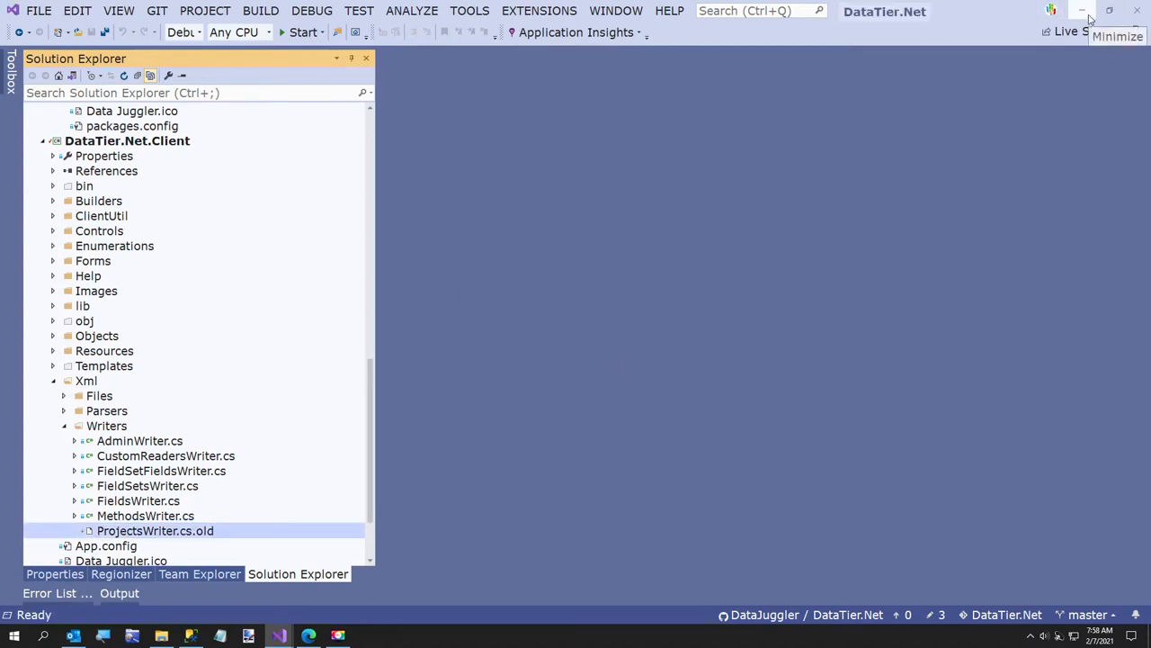
mouse_move(1088, 14)
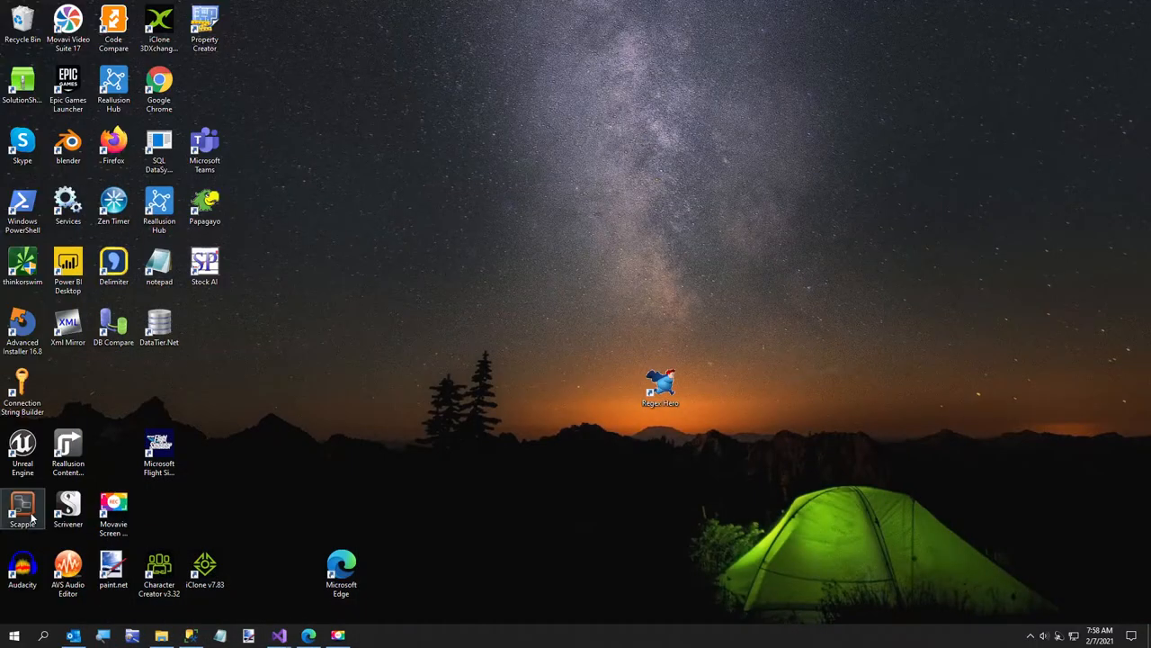
Launch Xml Mirror in Create Xml Writer mode with ObjectLibrary.dll from bin\Debug as Target Dll
double_click(67, 323)
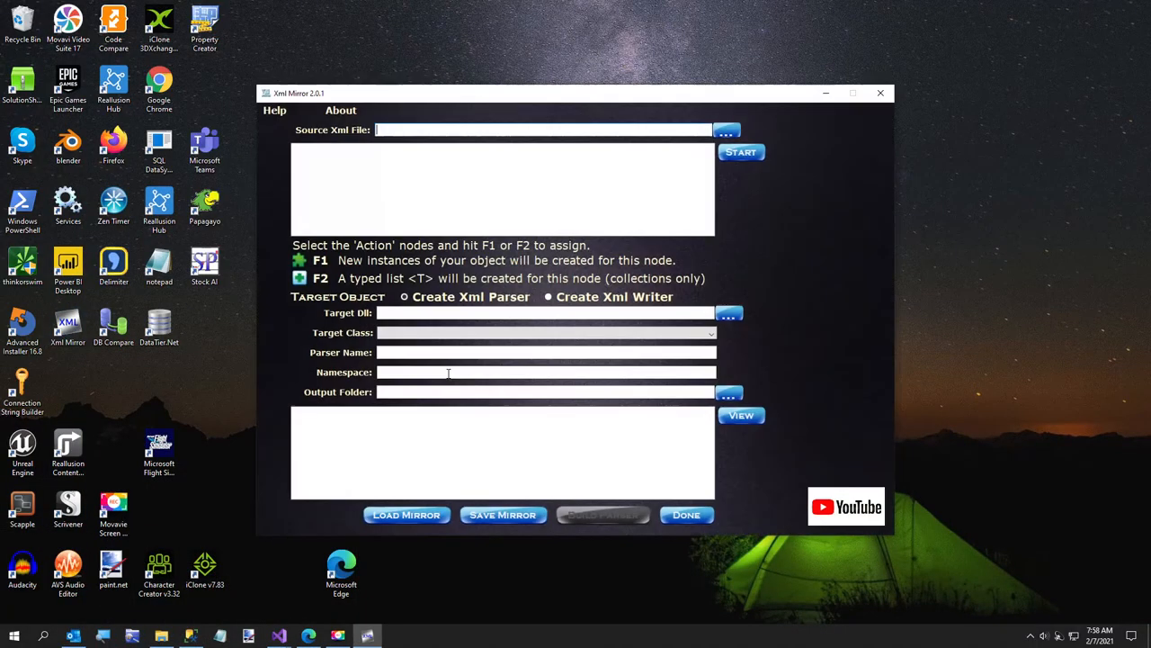
mouse_move(571, 327)
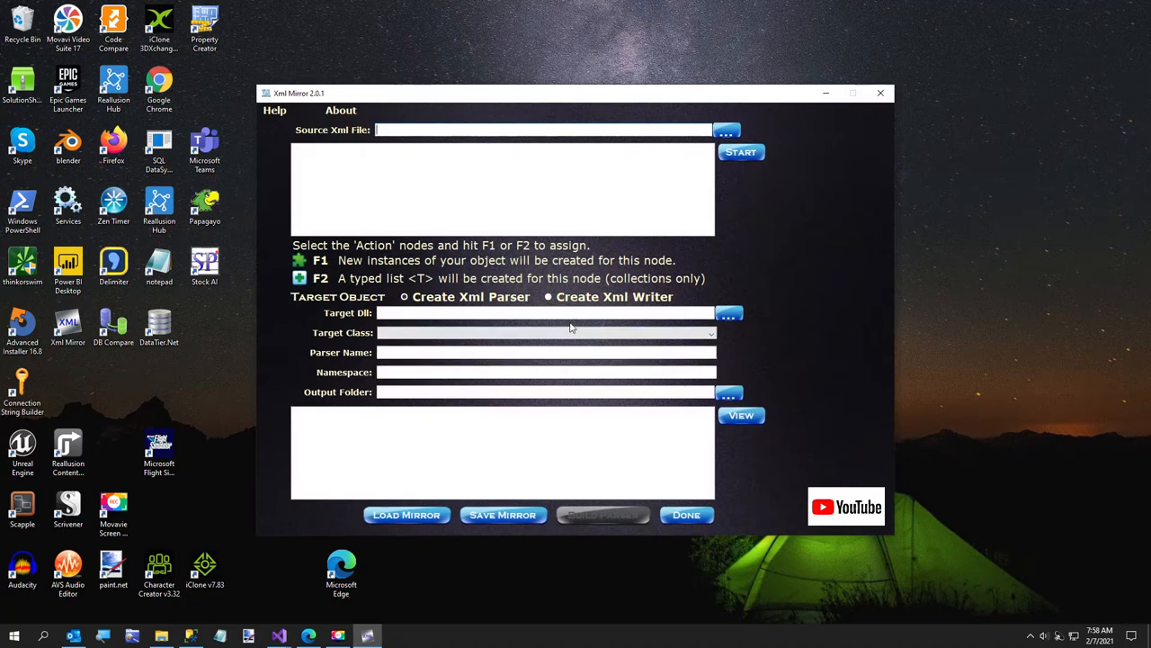
left_click(548, 297)
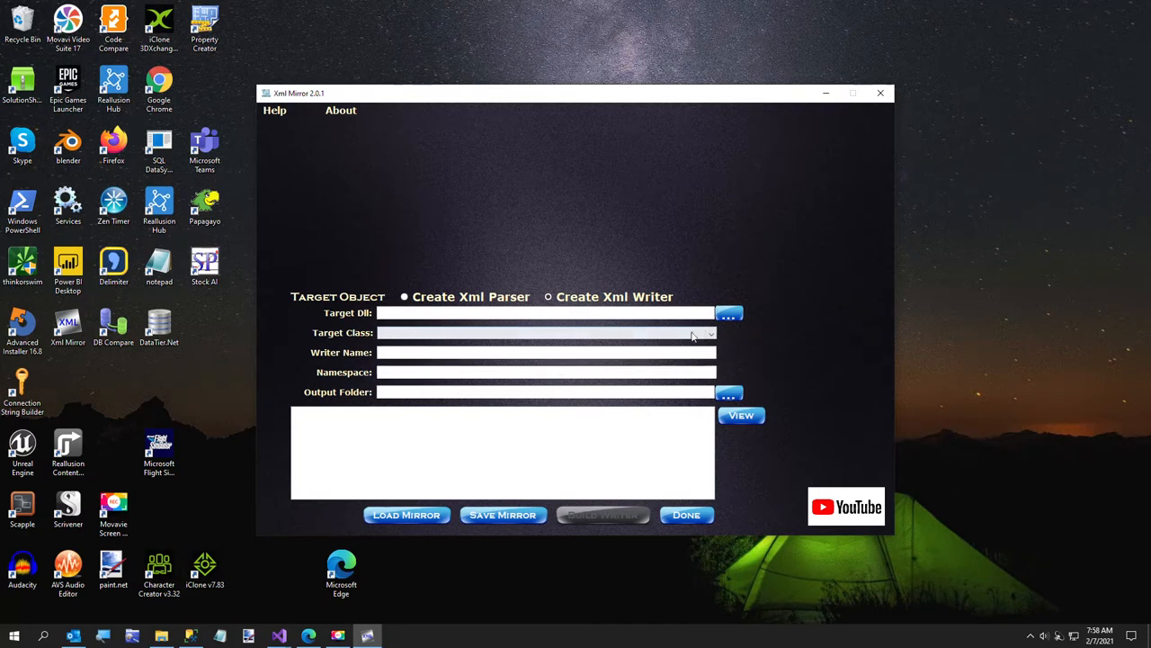
left_click(728, 312)
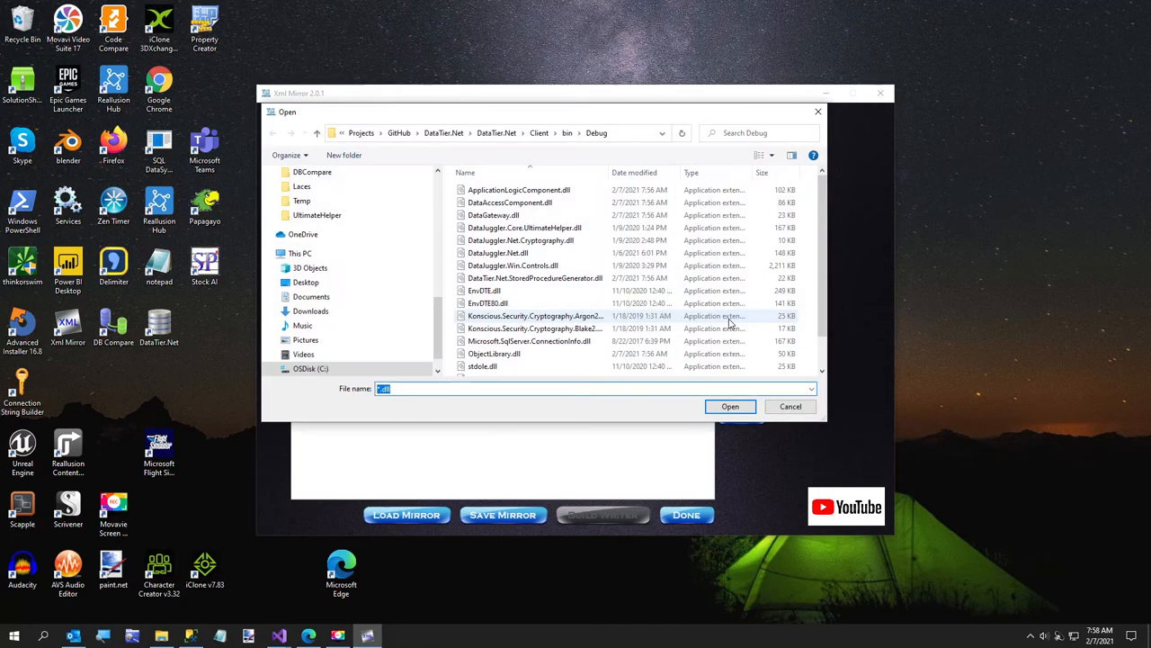
scroll("down", 3)
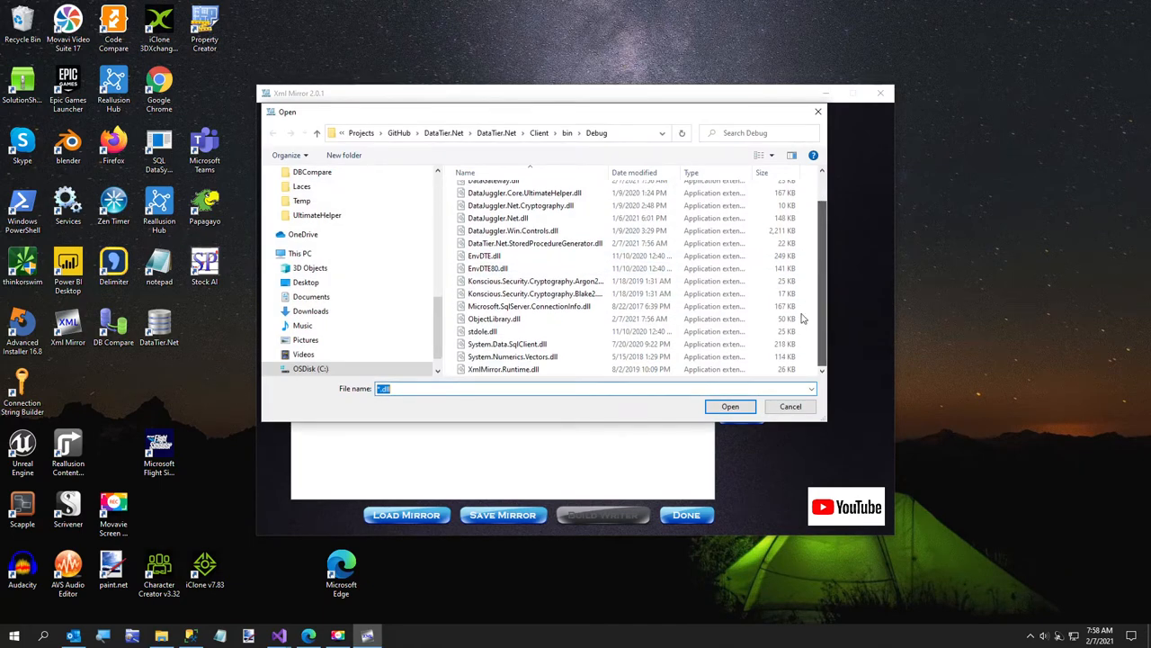
left_click(729, 407)
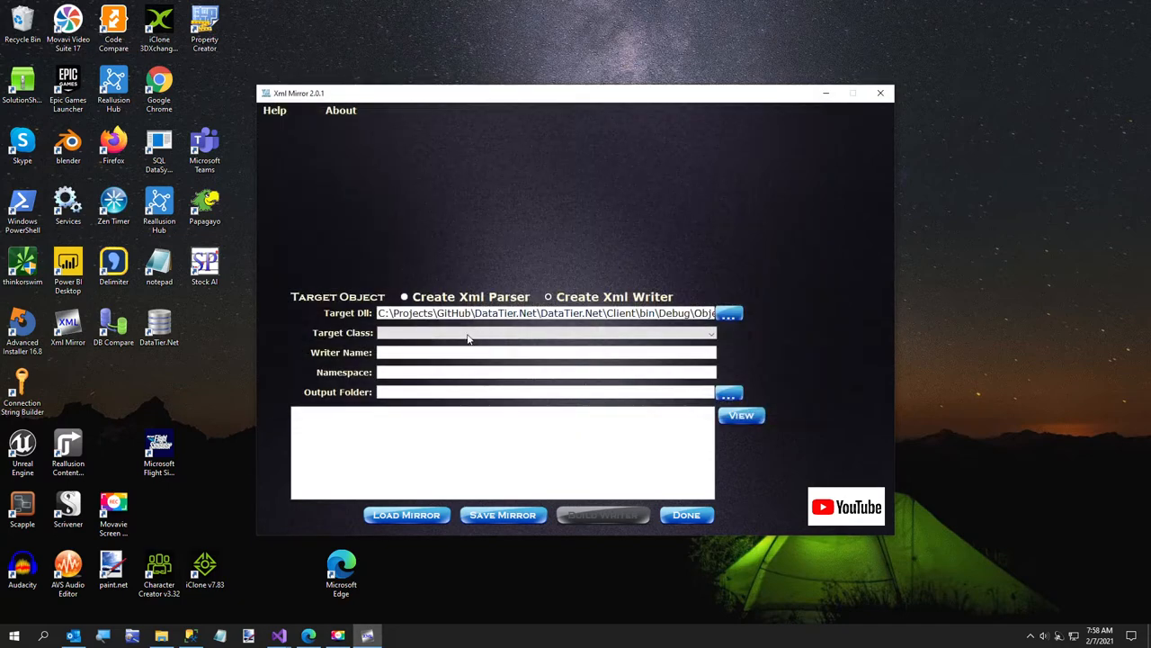
mouse_move(263, 625)
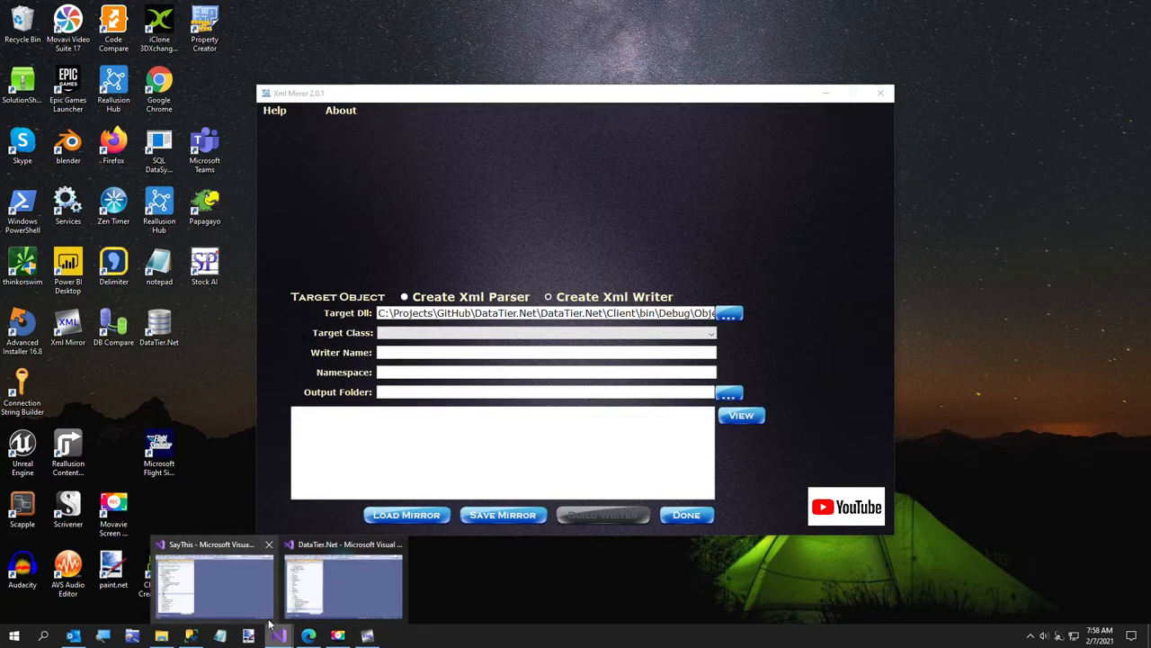
Open Project.data.cs from ObjectLibrary's BusinessObjects folder and scroll through its Properties region
left_click(341, 576)
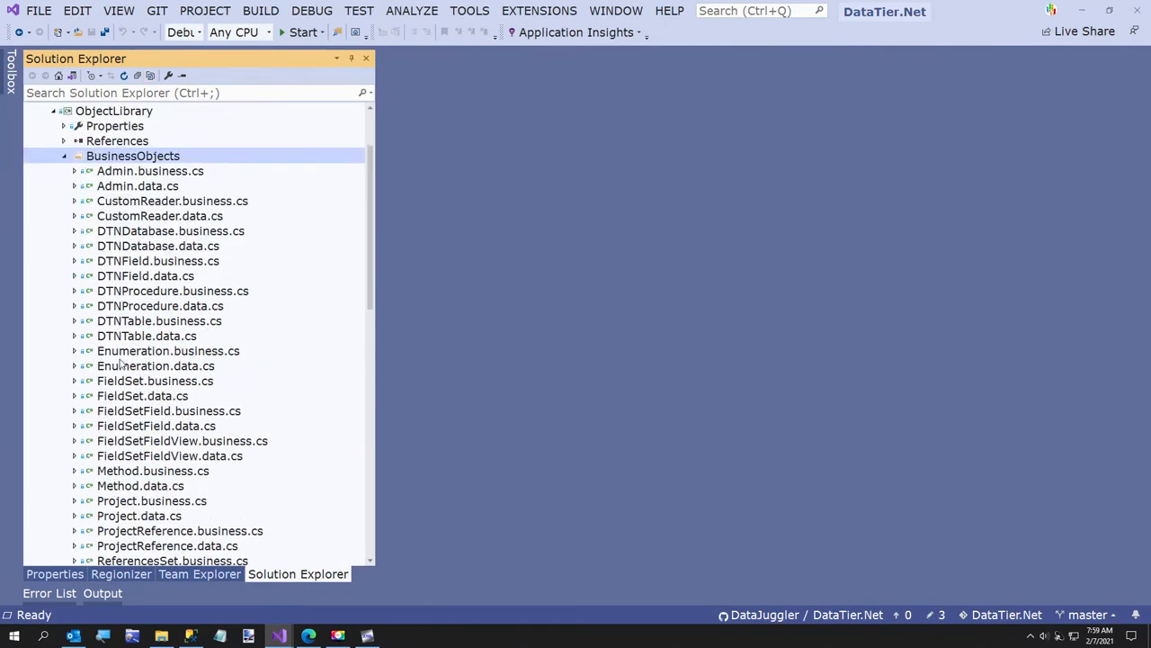
scroll("down", 3)
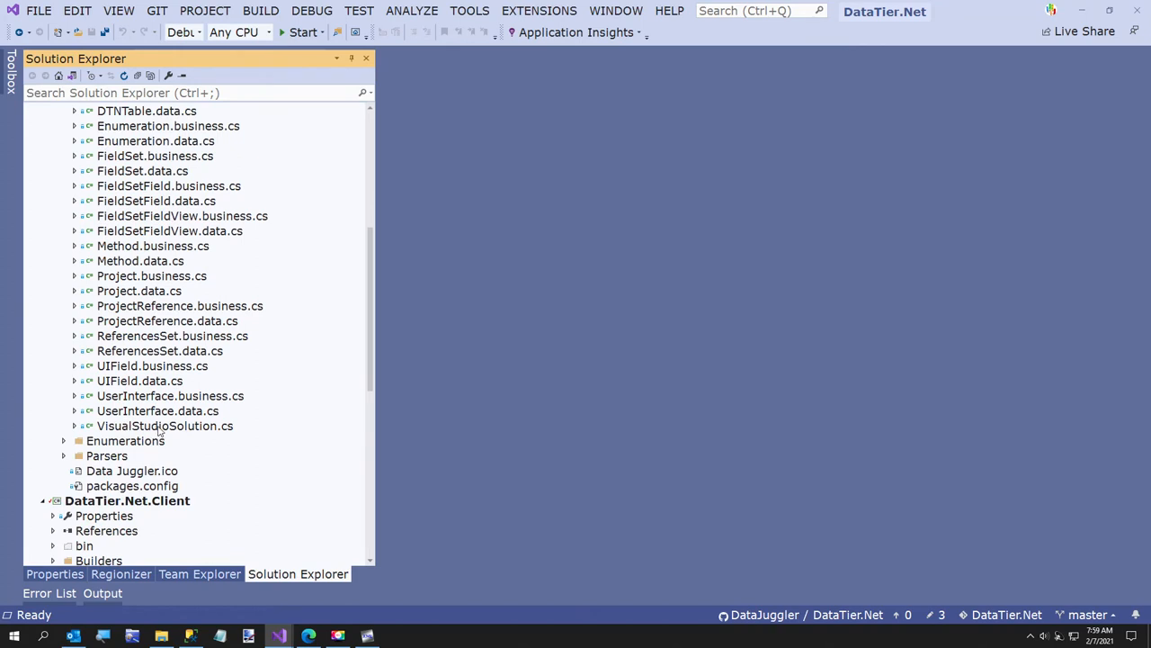
mouse_move(158, 419)
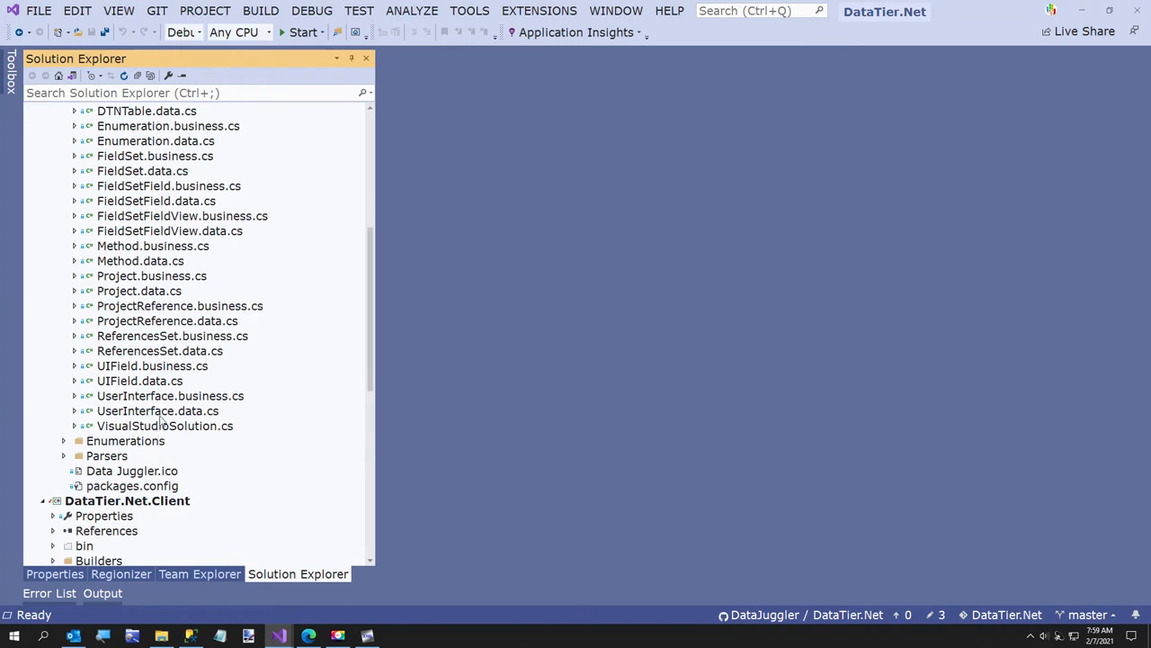
mouse_move(207, 426)
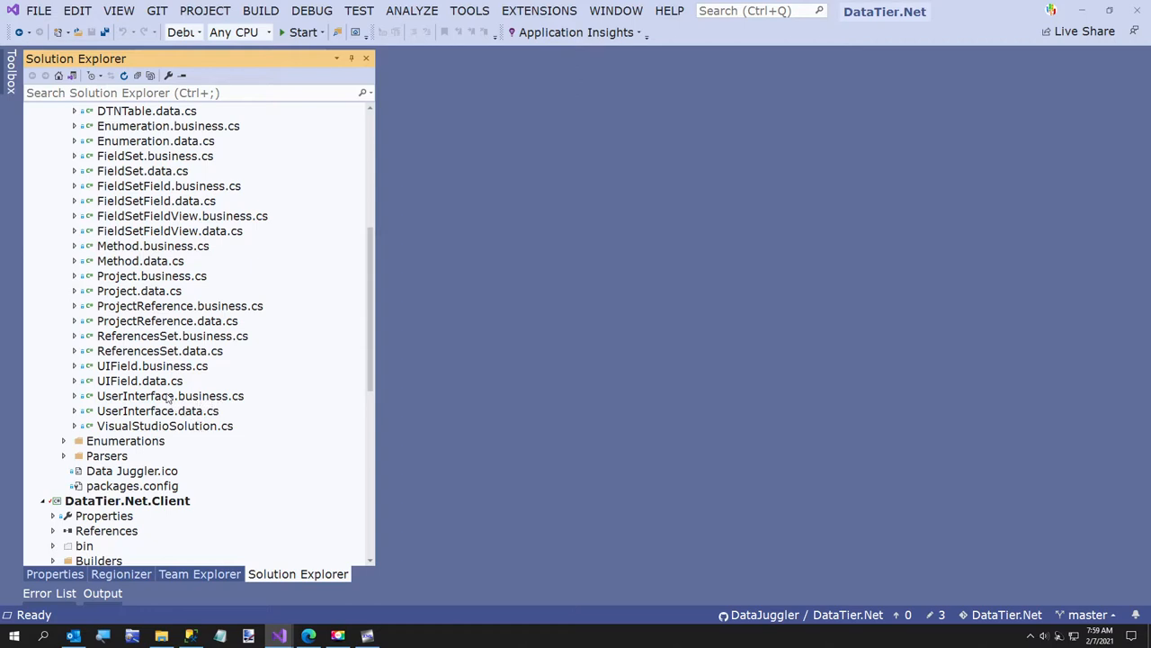
mouse_move(153, 300)
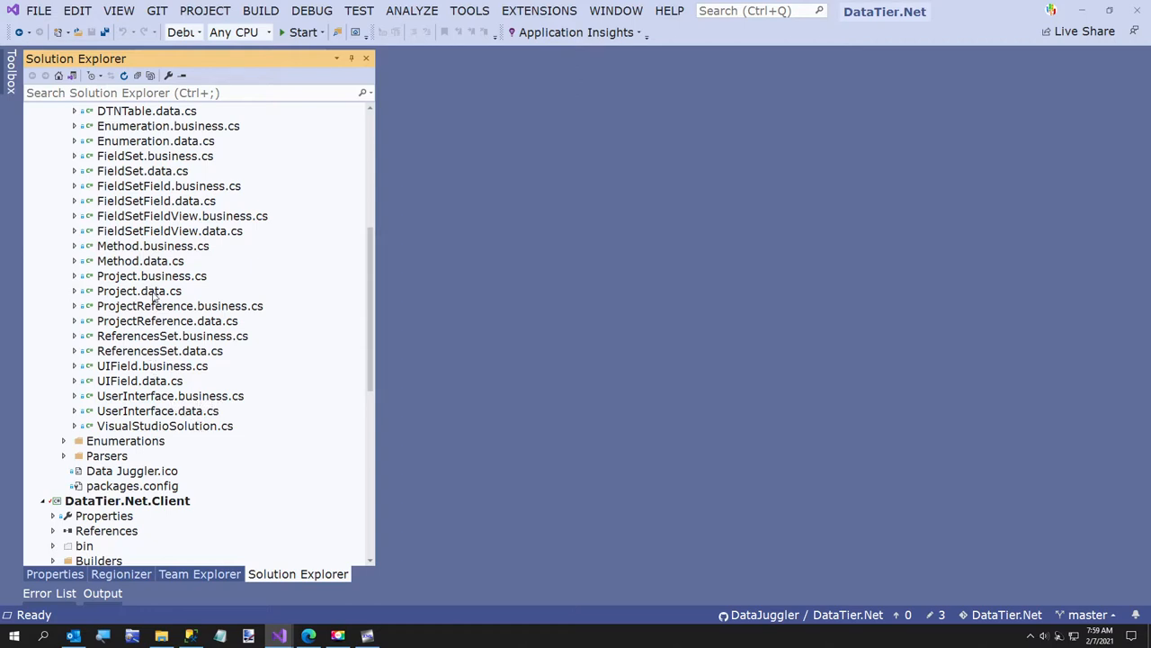
double_click(138, 291)
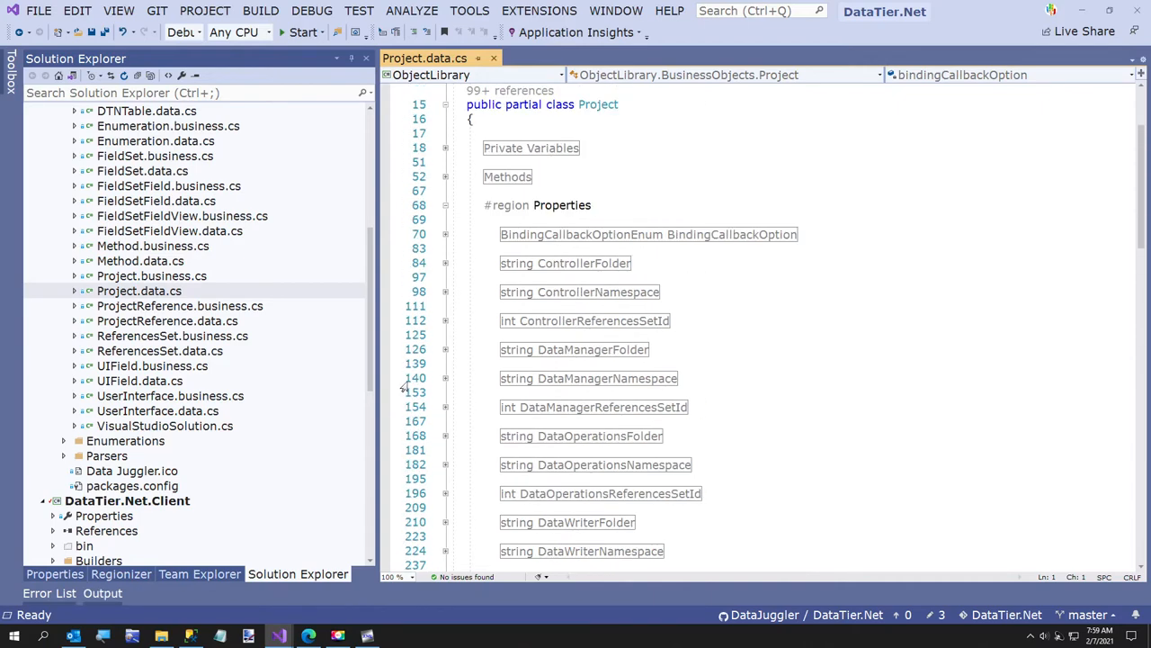
scroll("down", 3)
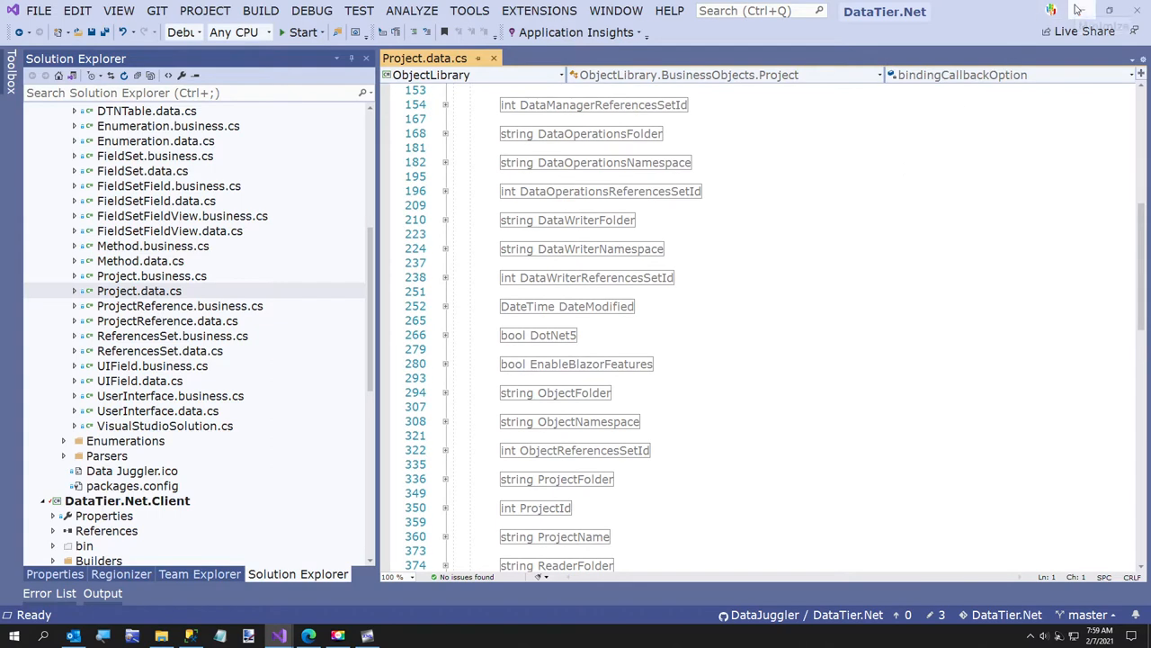
mouse_move(1075, 11)
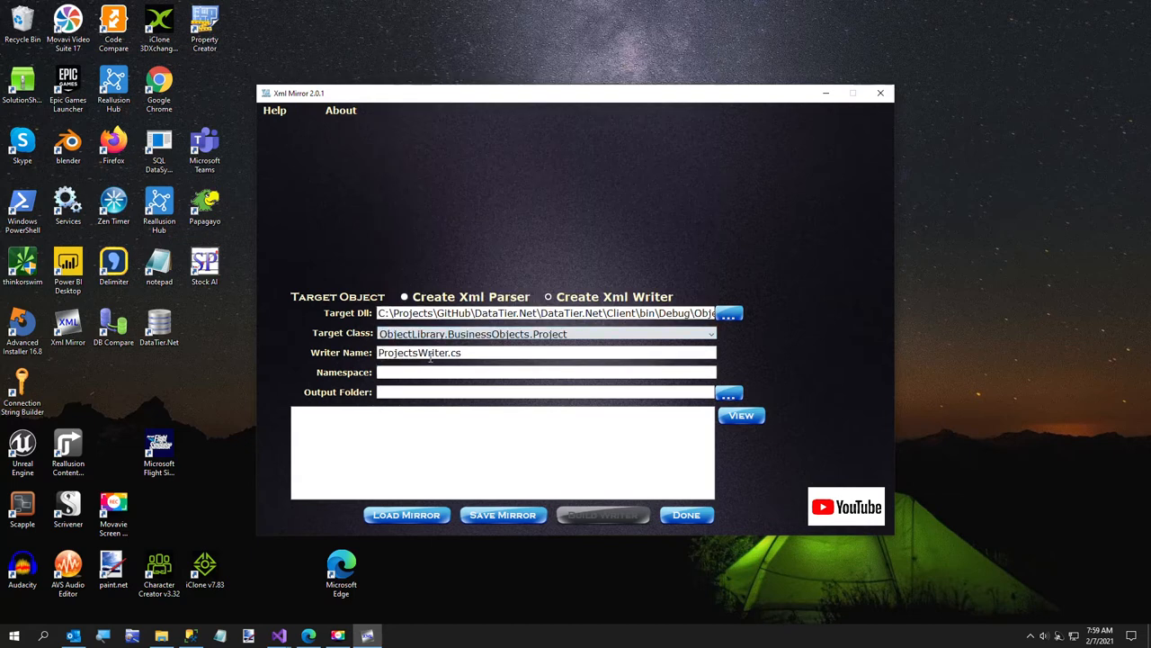
mouse_move(361, 453)
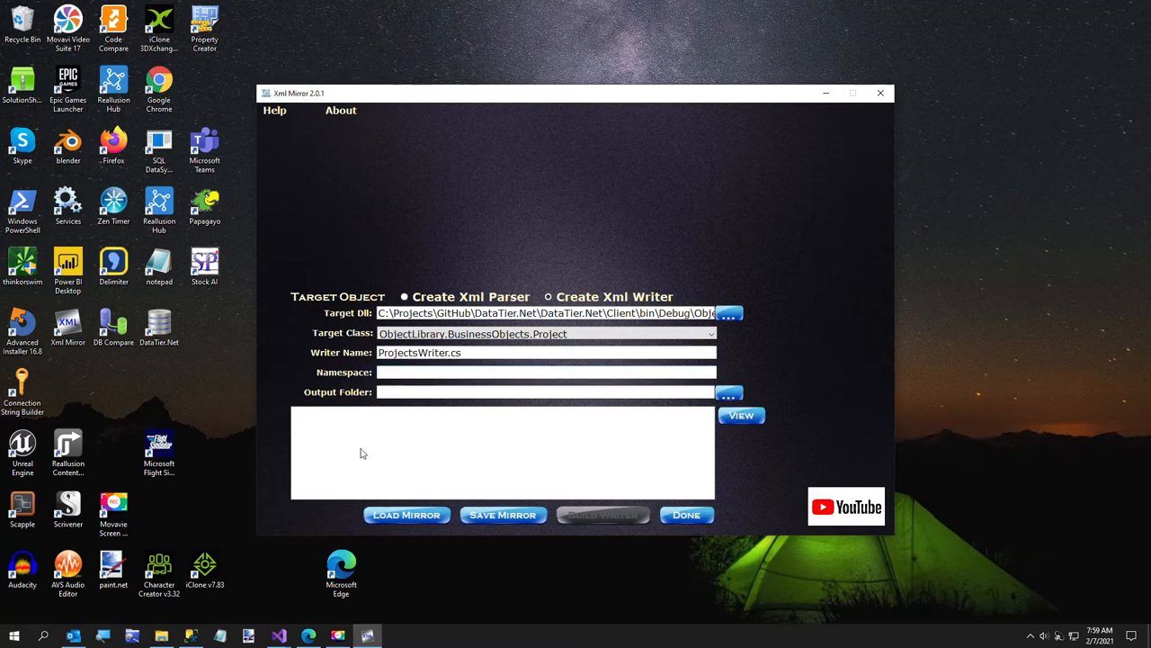
mouse_move(279, 636)
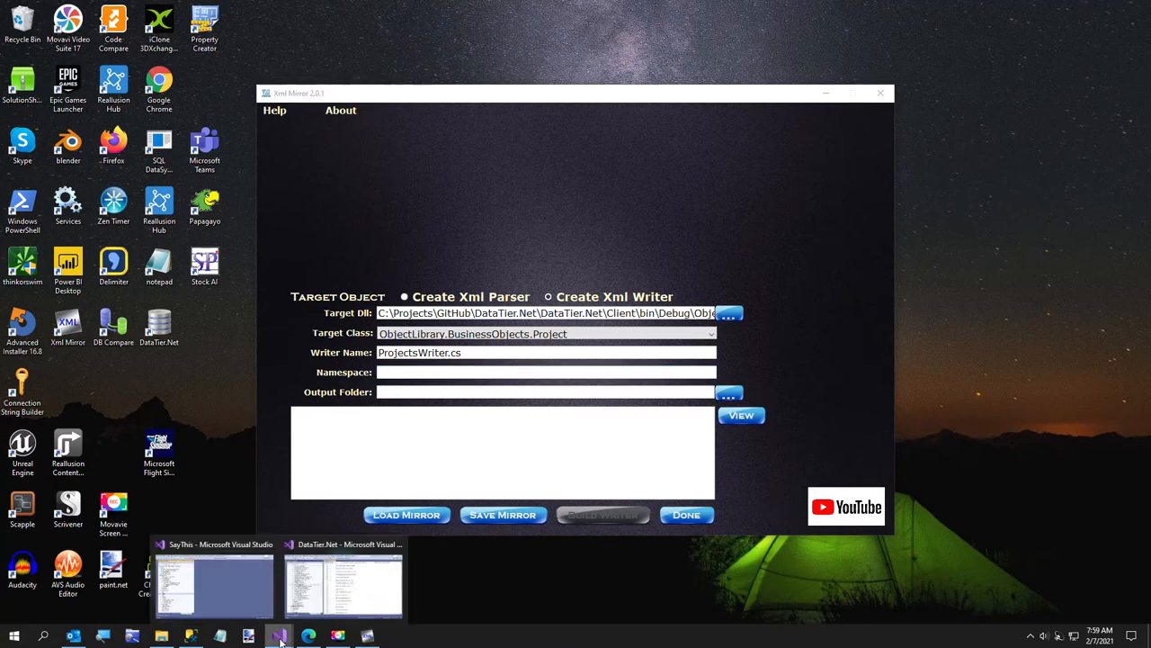
Give the ProjectsWriter.cs writer namespace DataTierClient.Xml.Writers and output folder Client\Xml\Writers
left_click(357, 585)
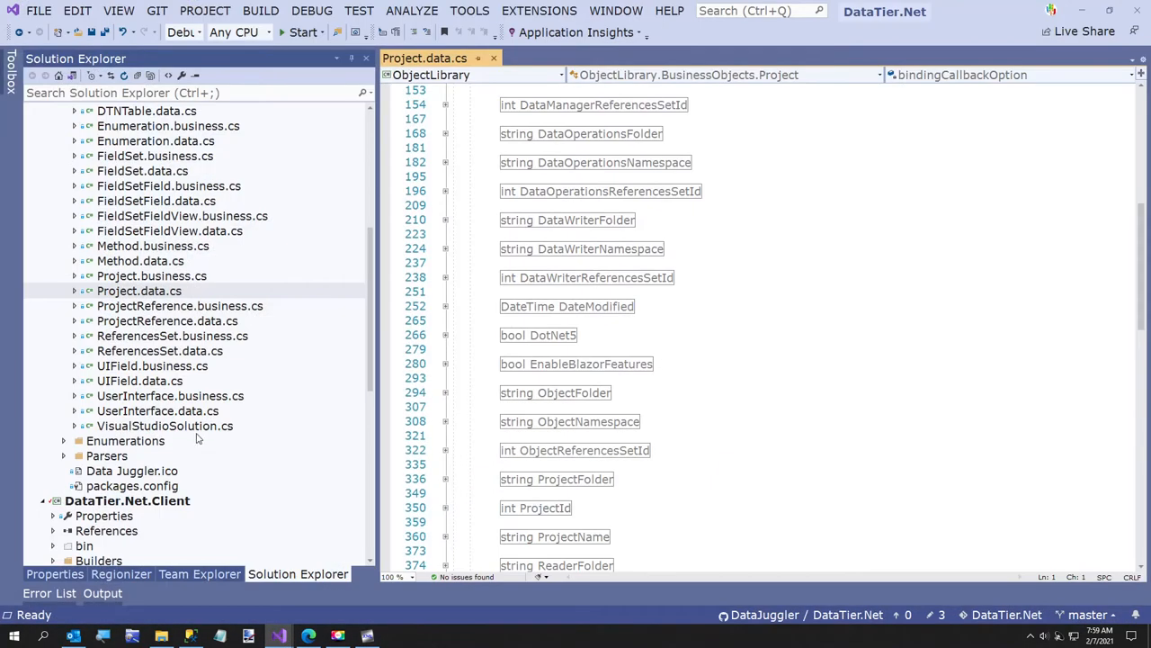
double_click(139, 380)
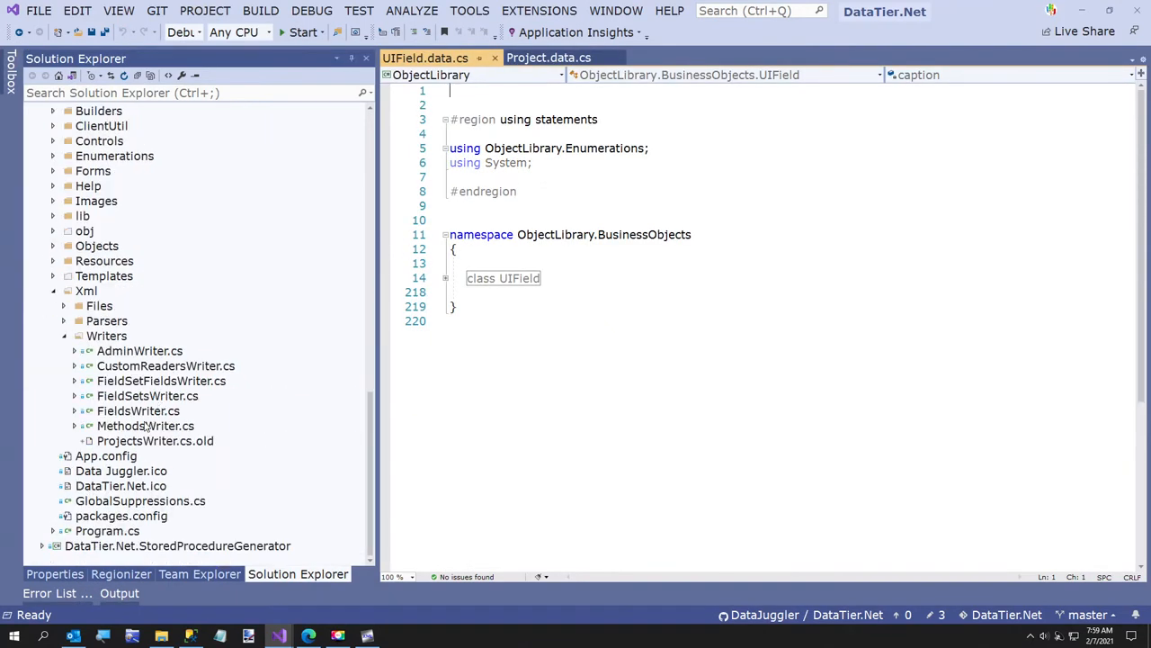
double_click(161, 381)
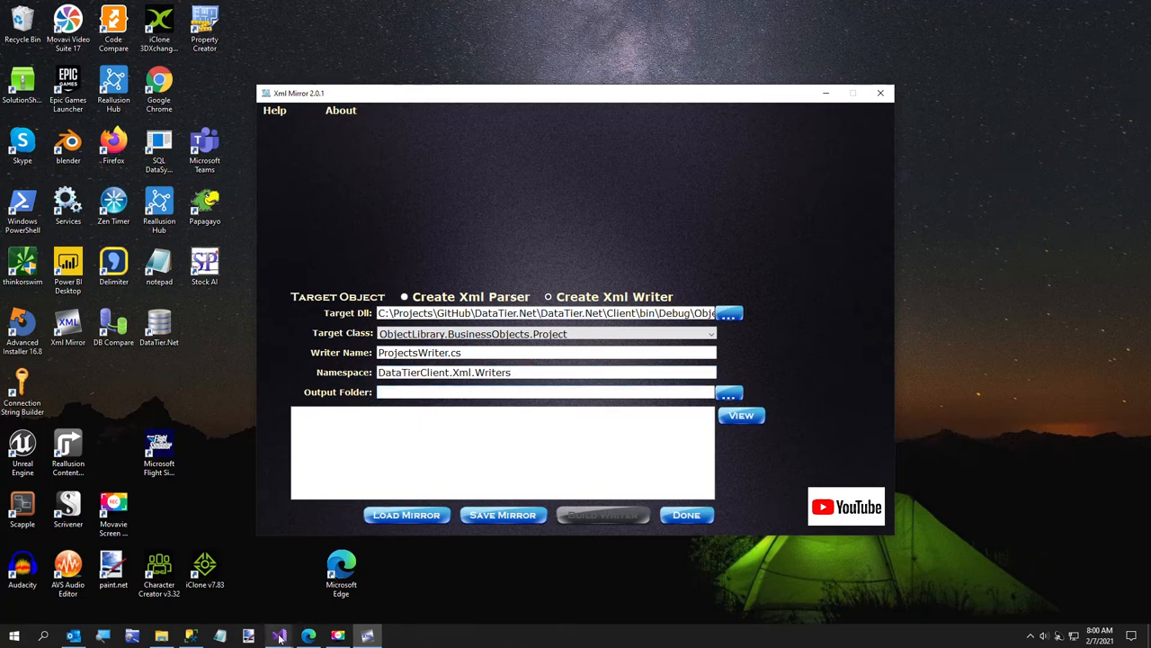
left_click(280, 636)
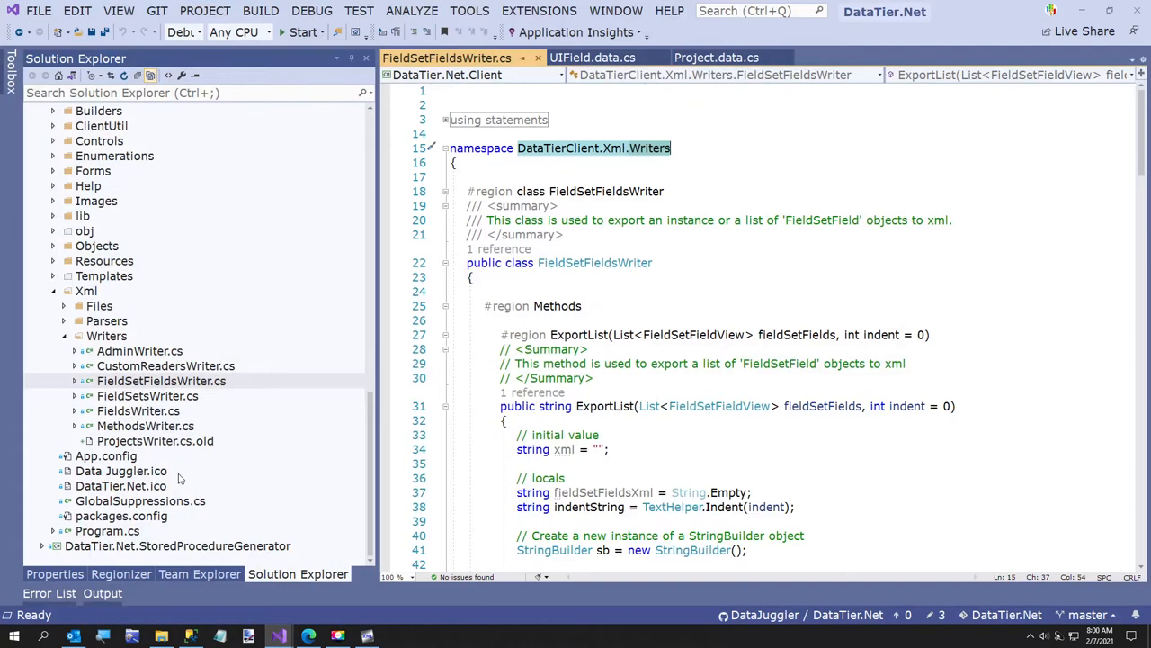
right_click(106, 335)
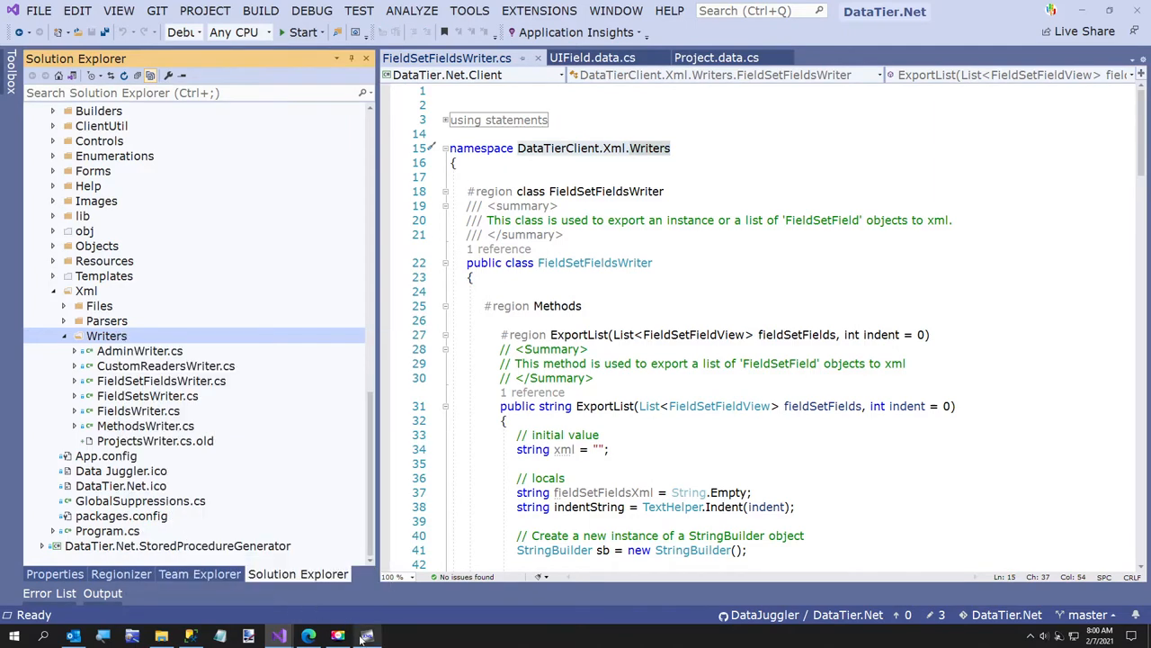
left_click(361, 632)
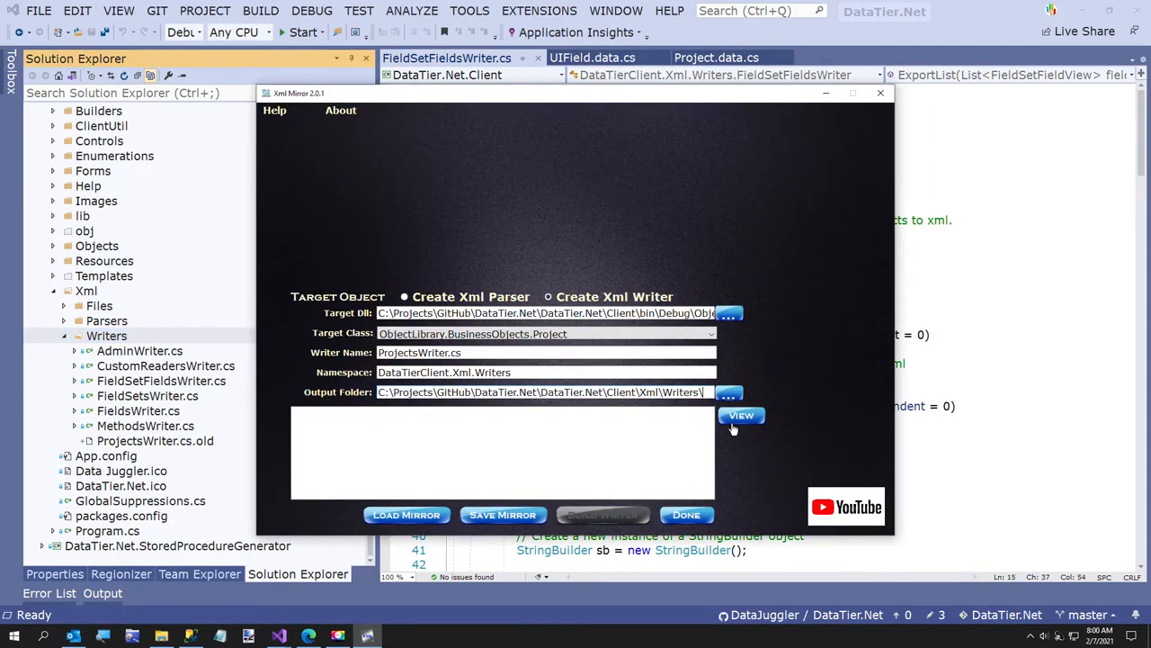
Build the ProjectsWriter.cs writer and acknowledge the writer-created message
left_click(602, 513)
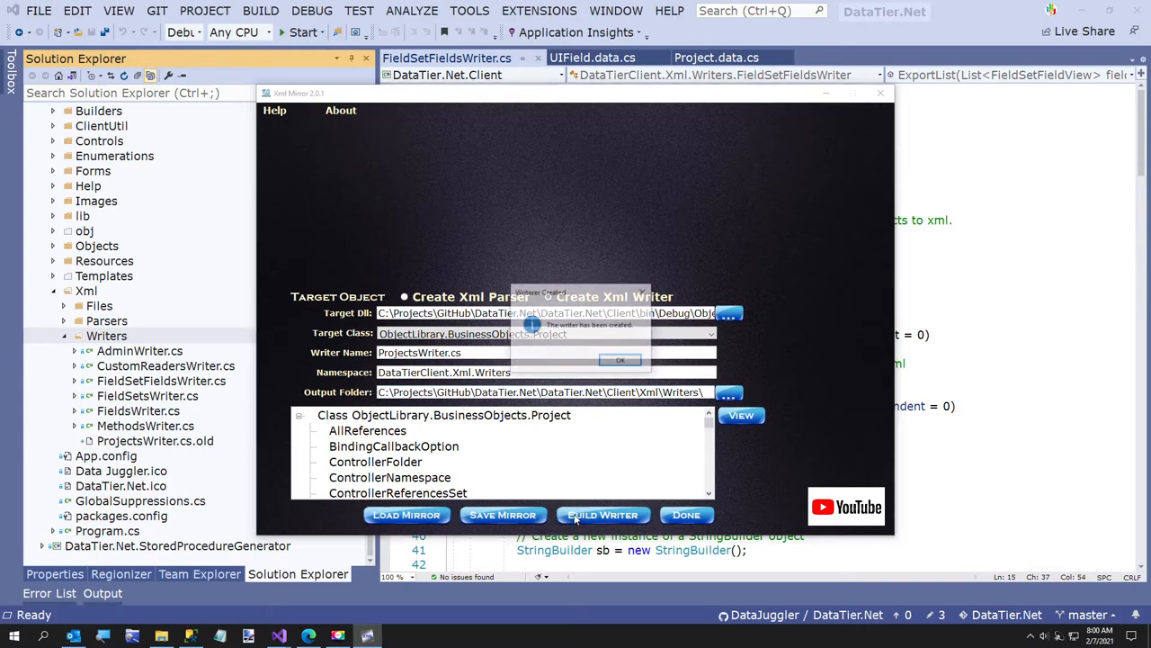
left_click(621, 359)
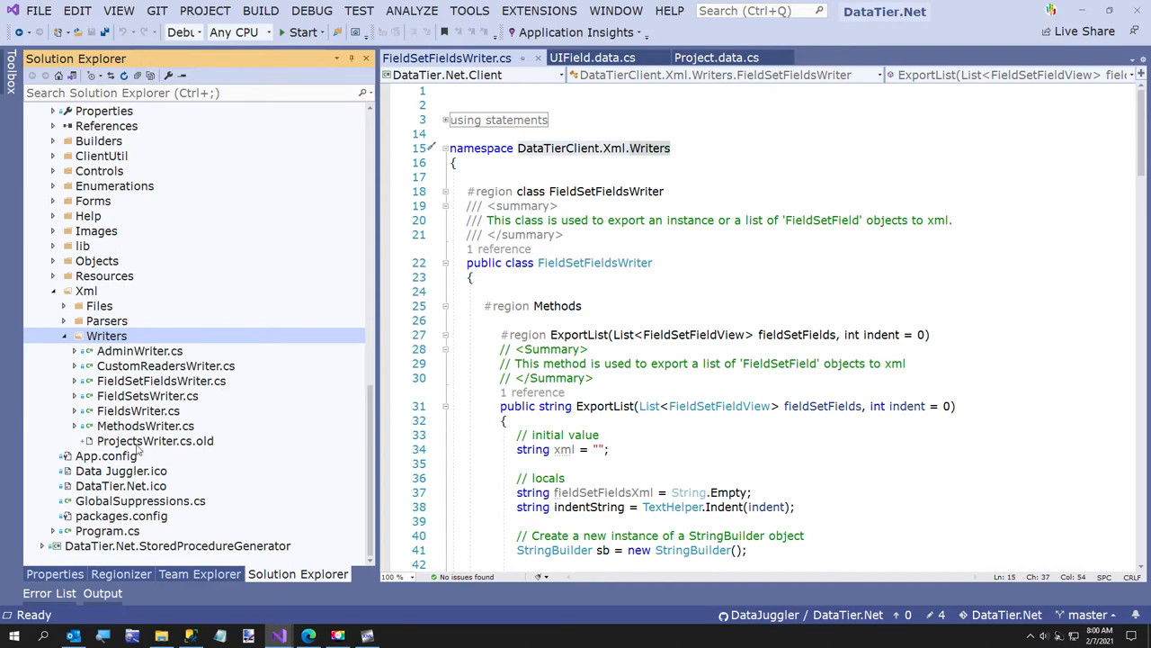
Include ProjectsWriter.cs in the project, open it, and expand its class code
right_click(155, 441)
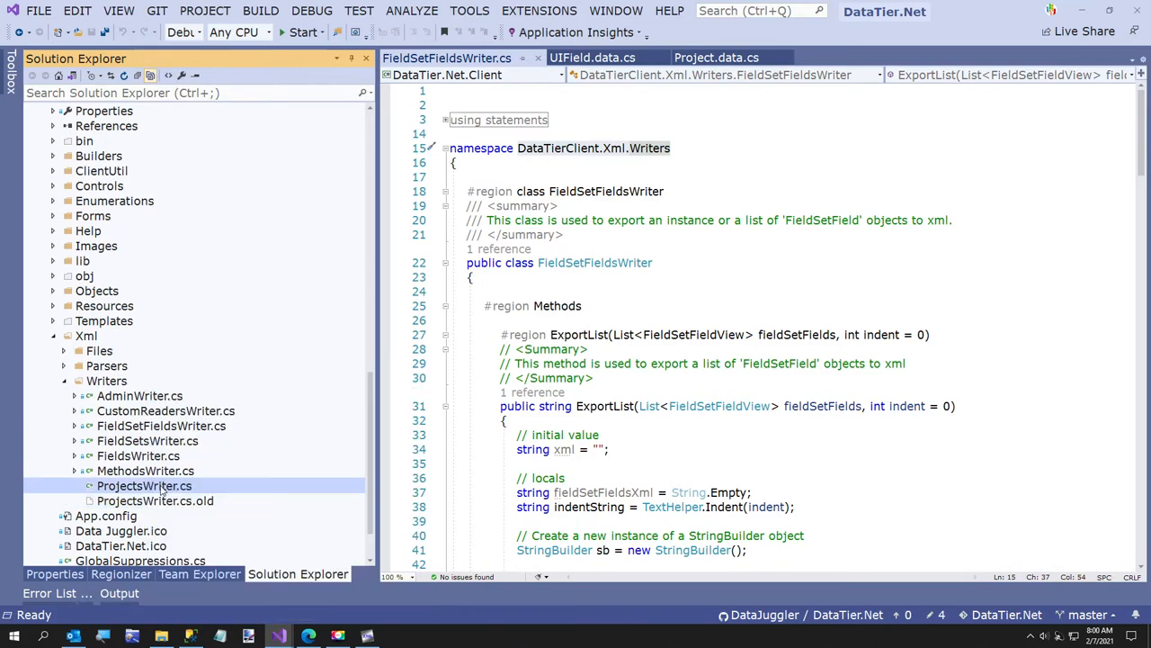
double_click(144, 485)
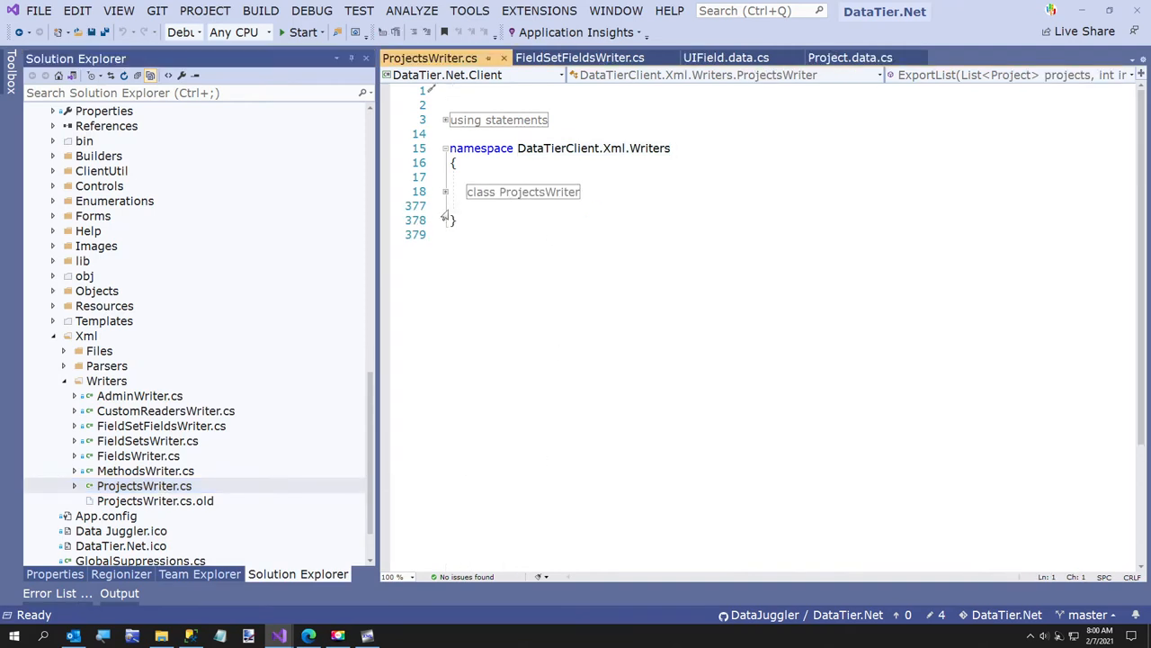
left_click(260, 11)
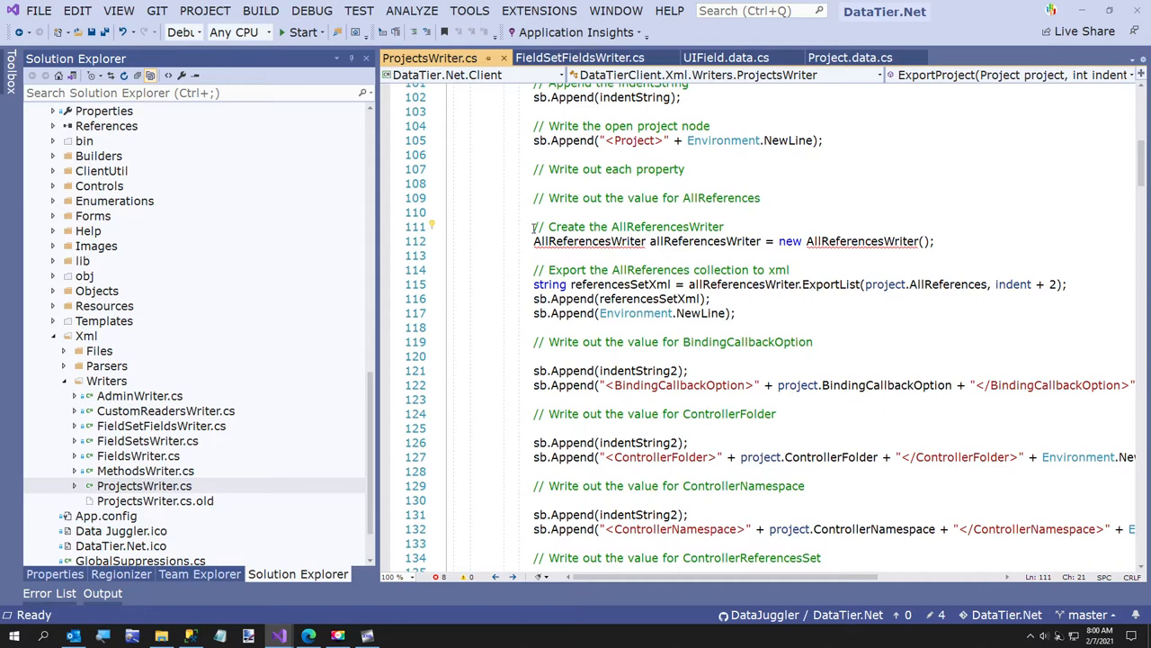
mouse_move(838, 284)
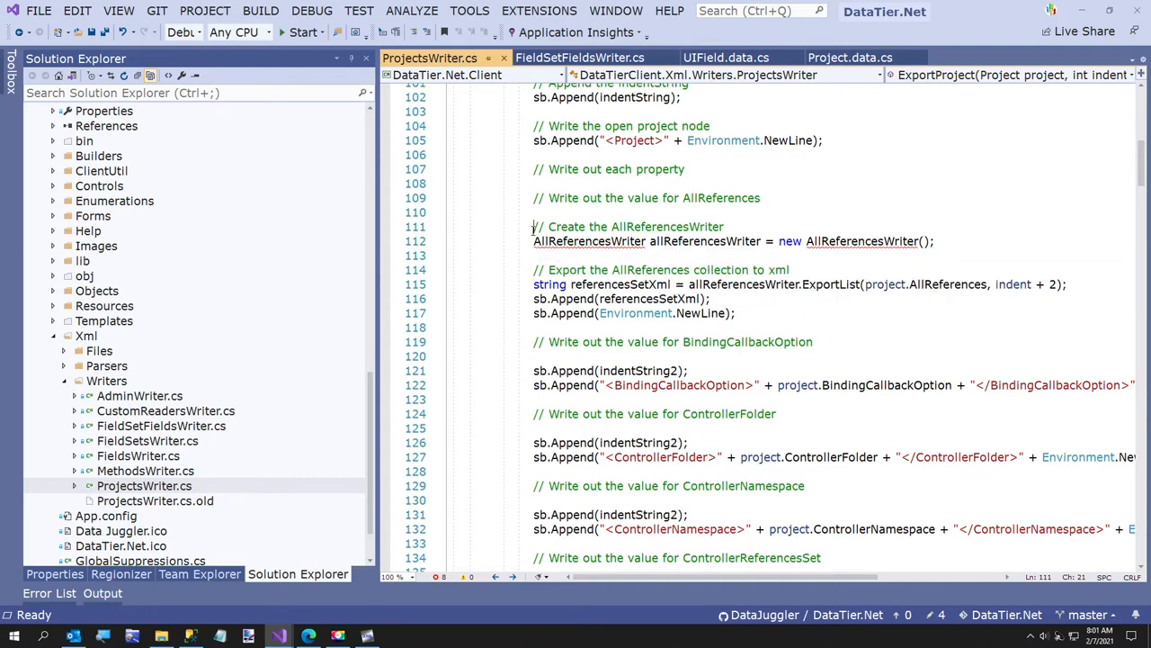
Delete the AllReferences collection export code from ProjectsWriter.cs
left_click_drag(533, 226, 735, 313)
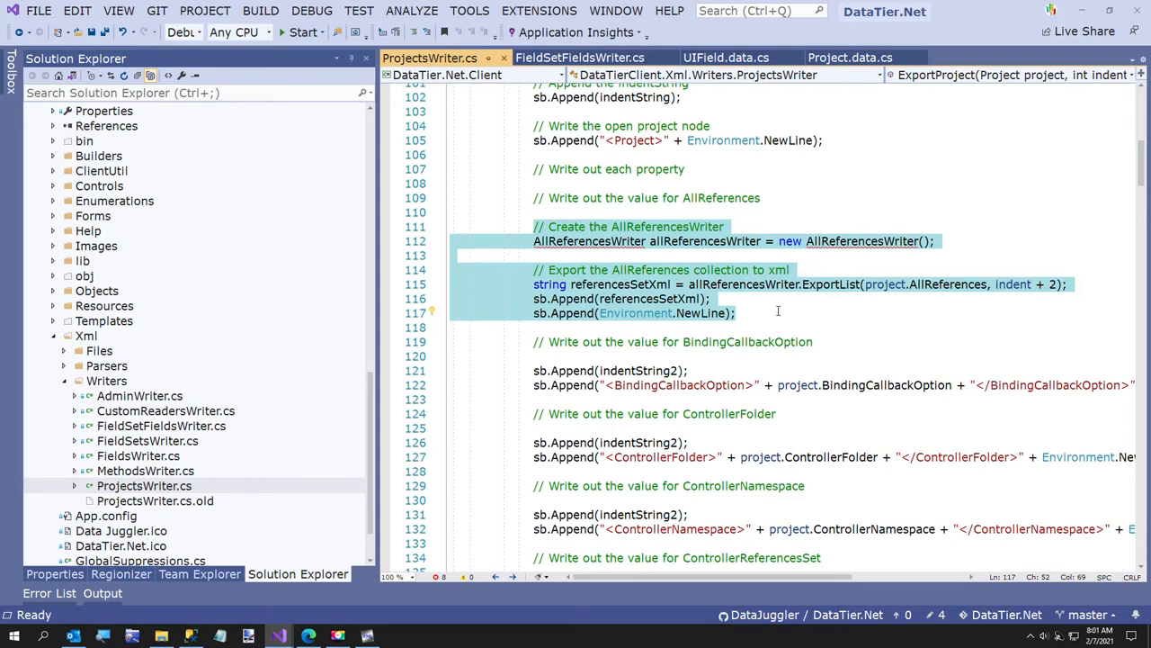
key("Delete")
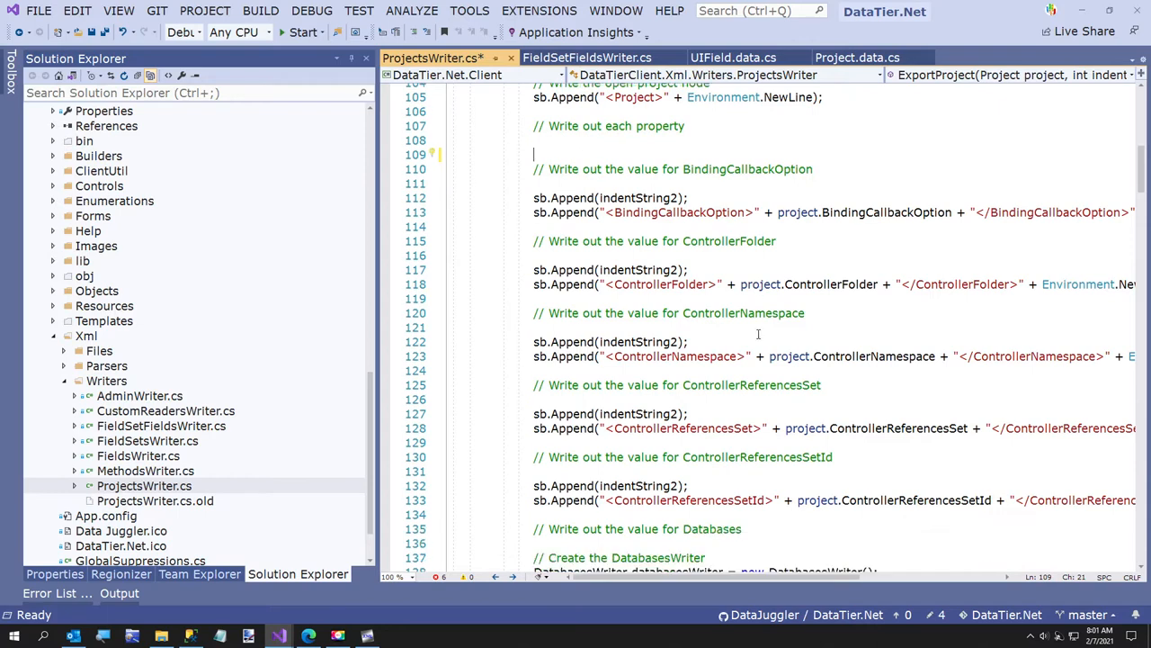
scroll("down", 3)
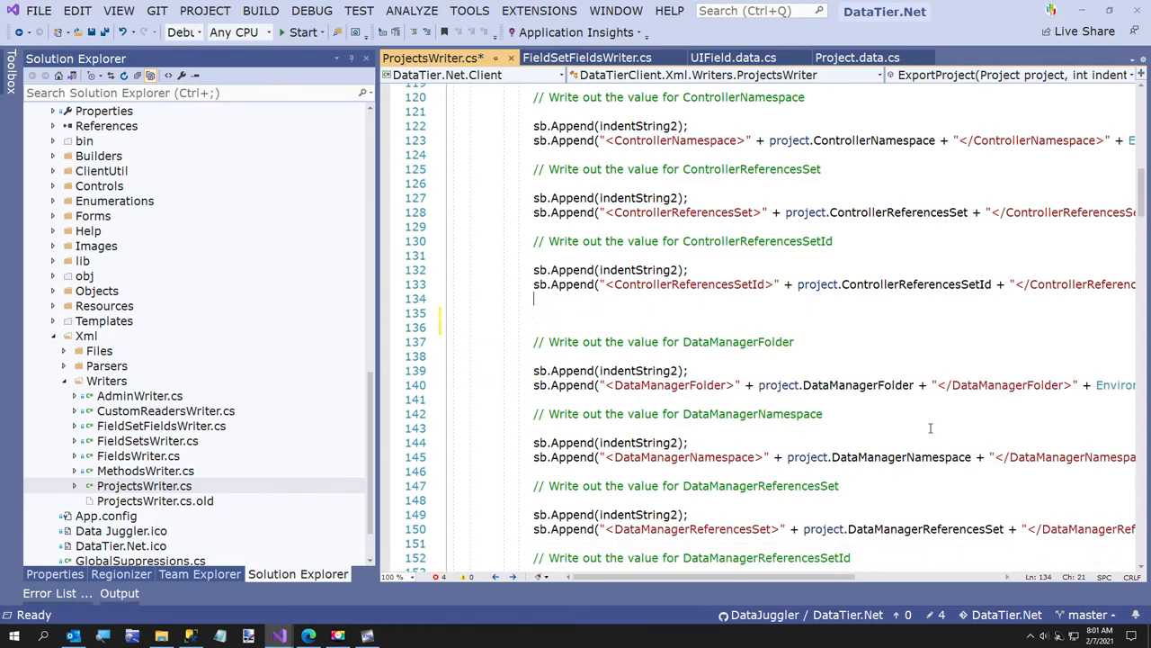
scroll("down", 3)
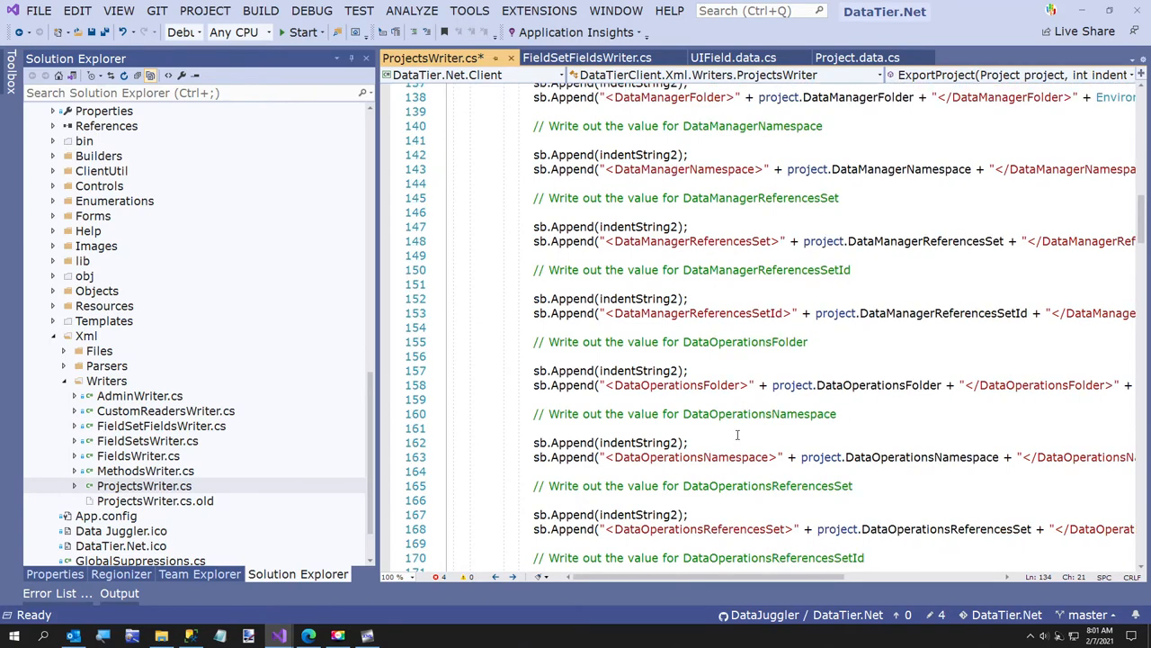
scroll("down", 3)
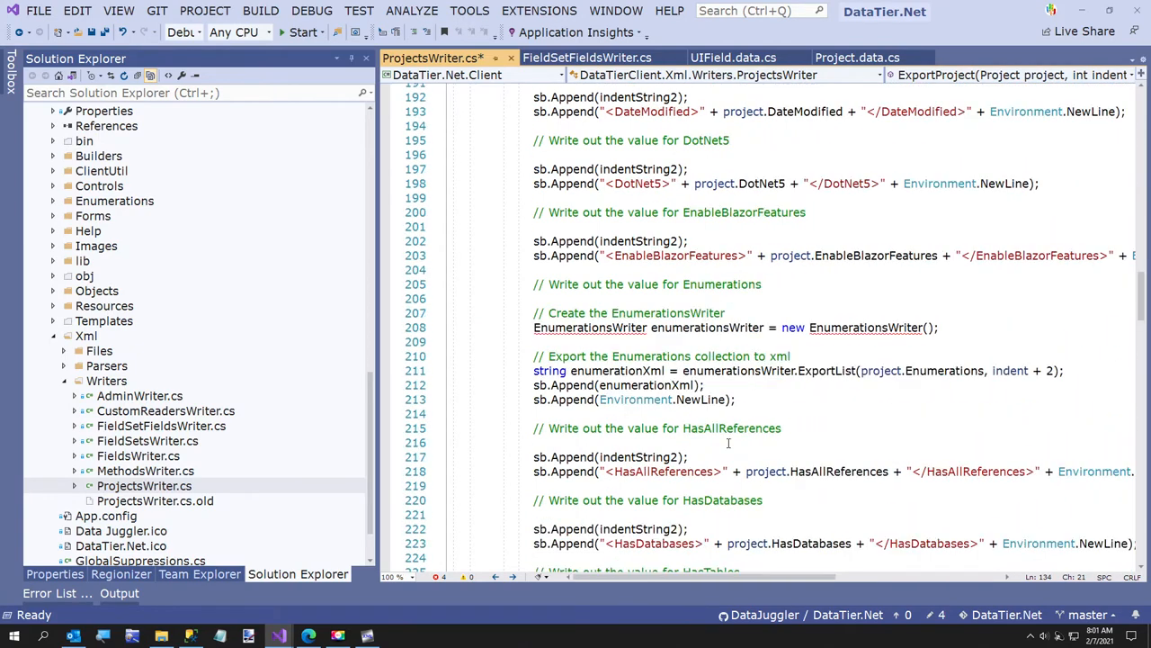
Delete the Enumerations collection export code and review the remaining export method
left_click_drag(534, 312, 765, 355)
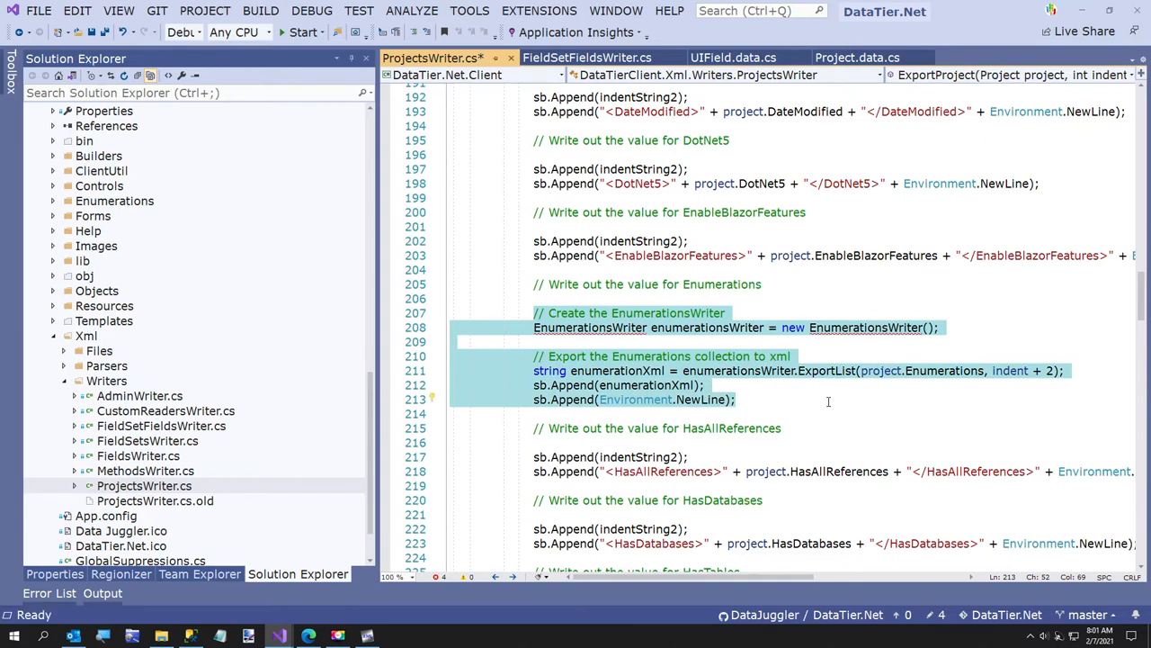
key("Delete")
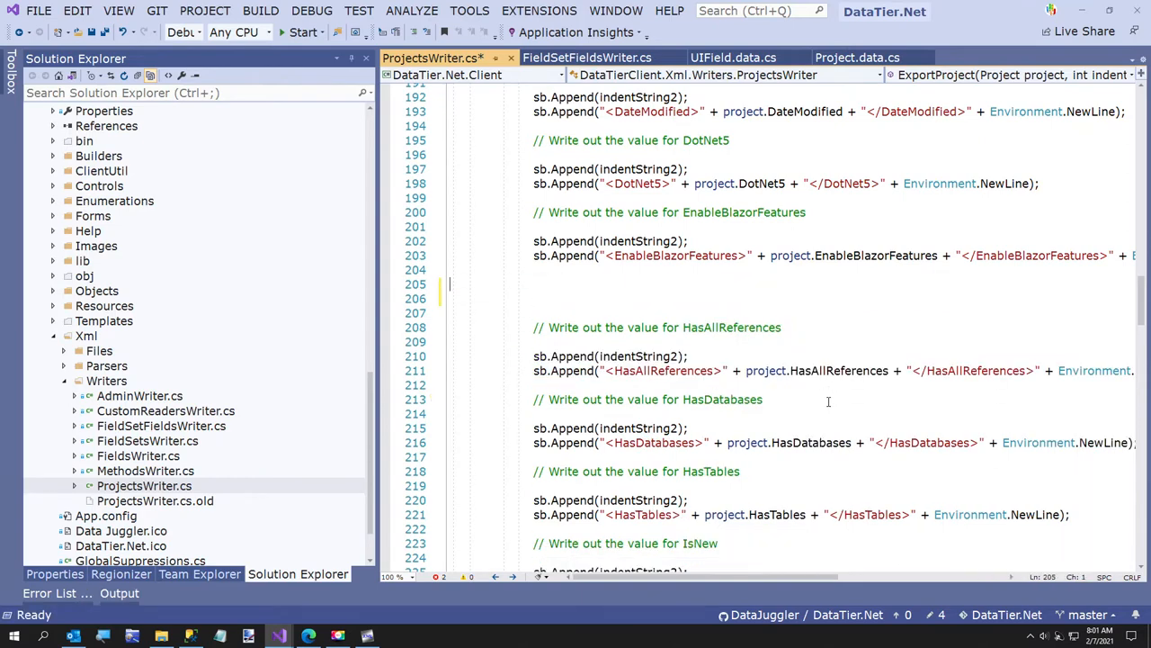
scroll("down", 3)
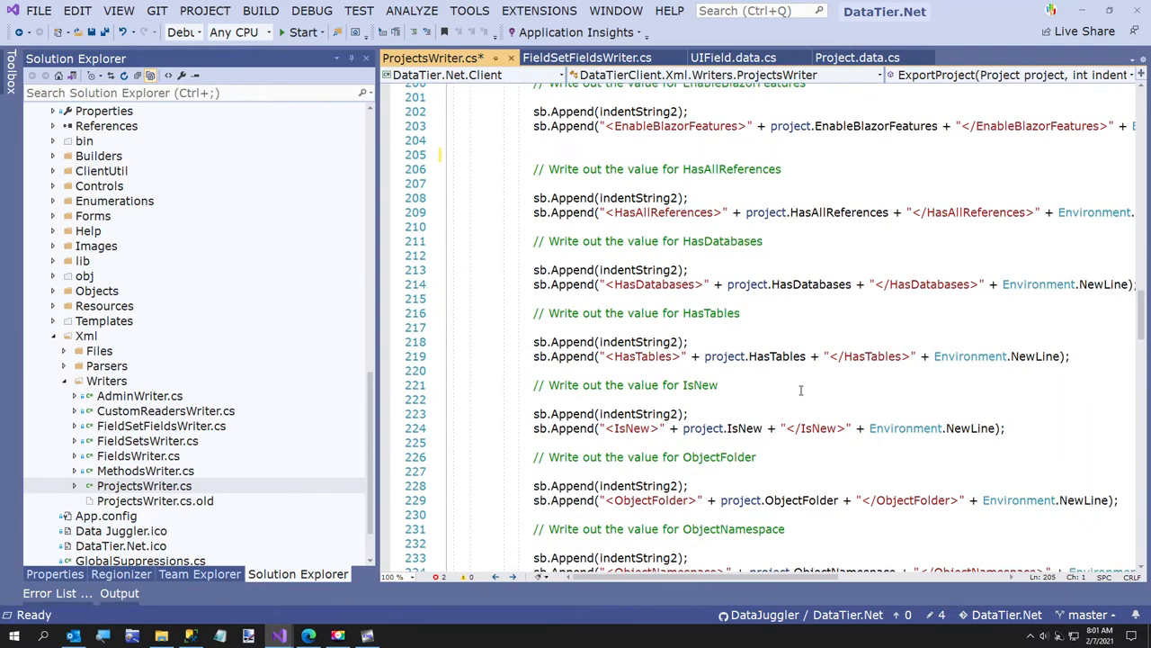
scroll("down", 3)
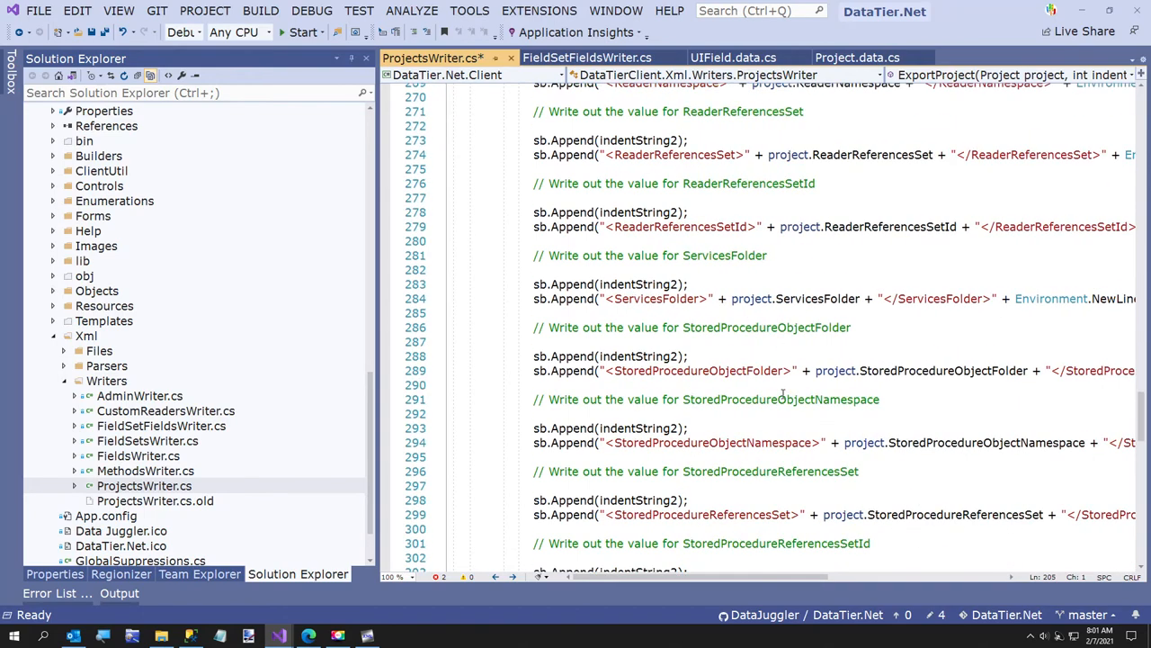
scroll("down", 3)
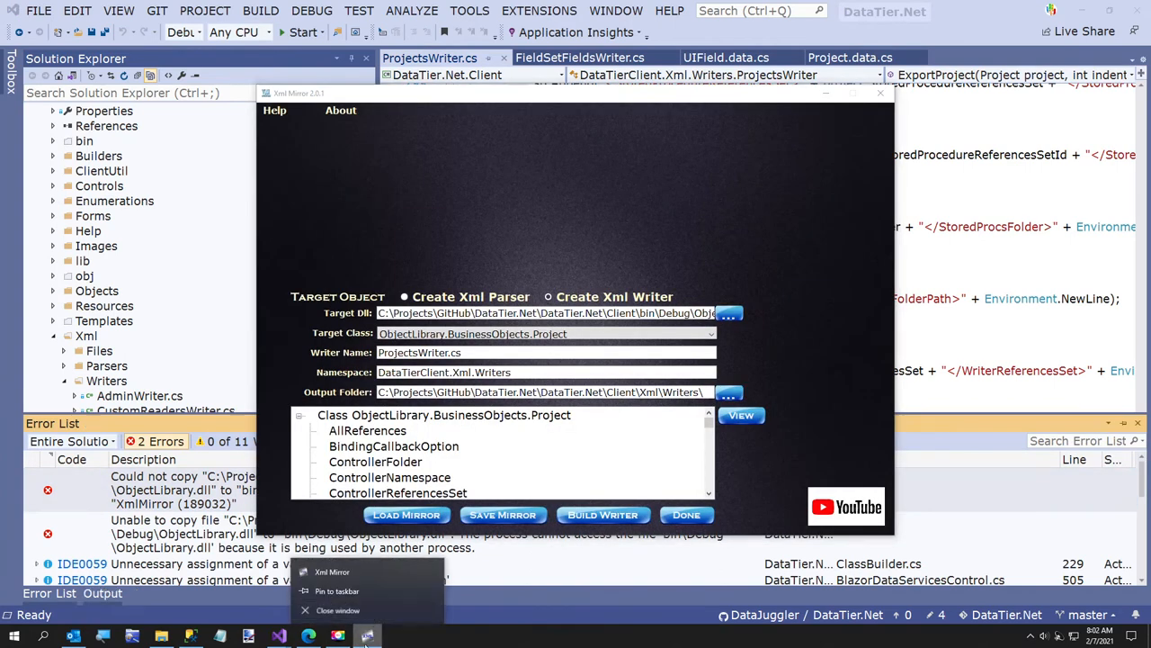
mouse_move(367, 634)
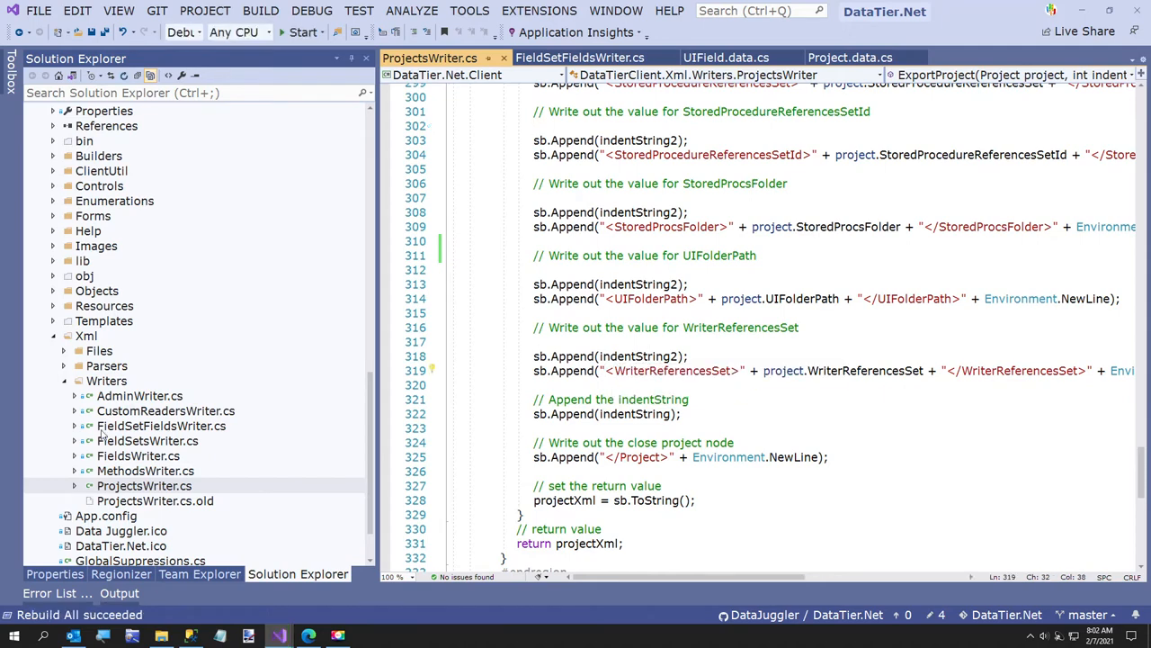
Permanently delete ProjectsWriter.cs.old and close all open documents
right_click(155, 501)
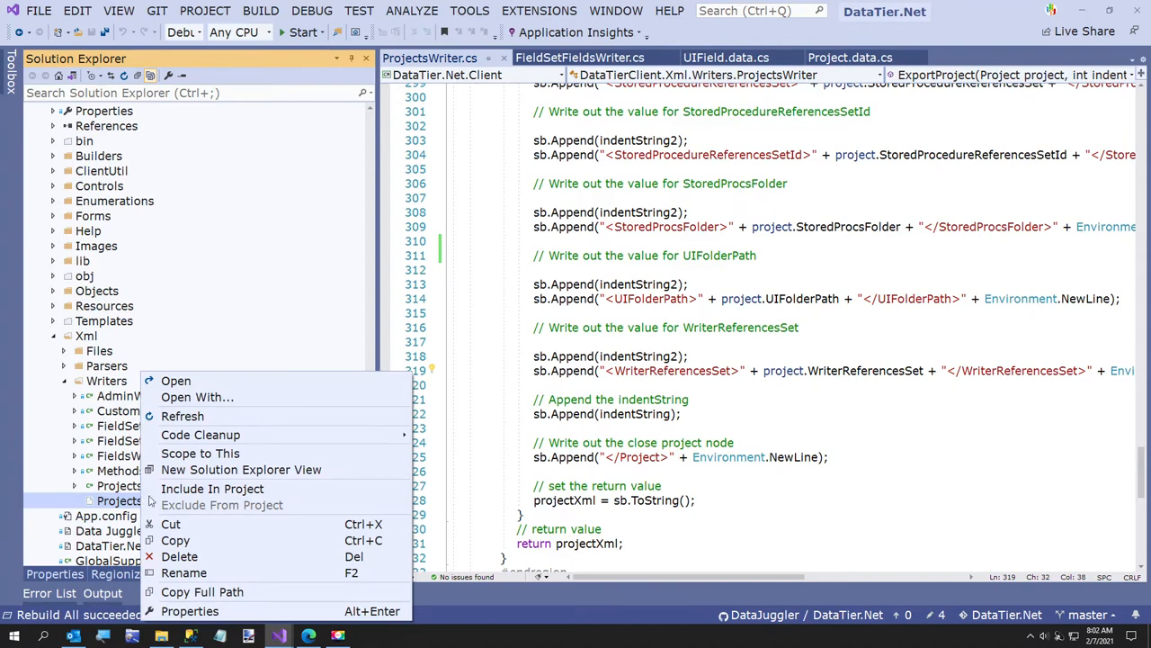
left_click(178, 556)
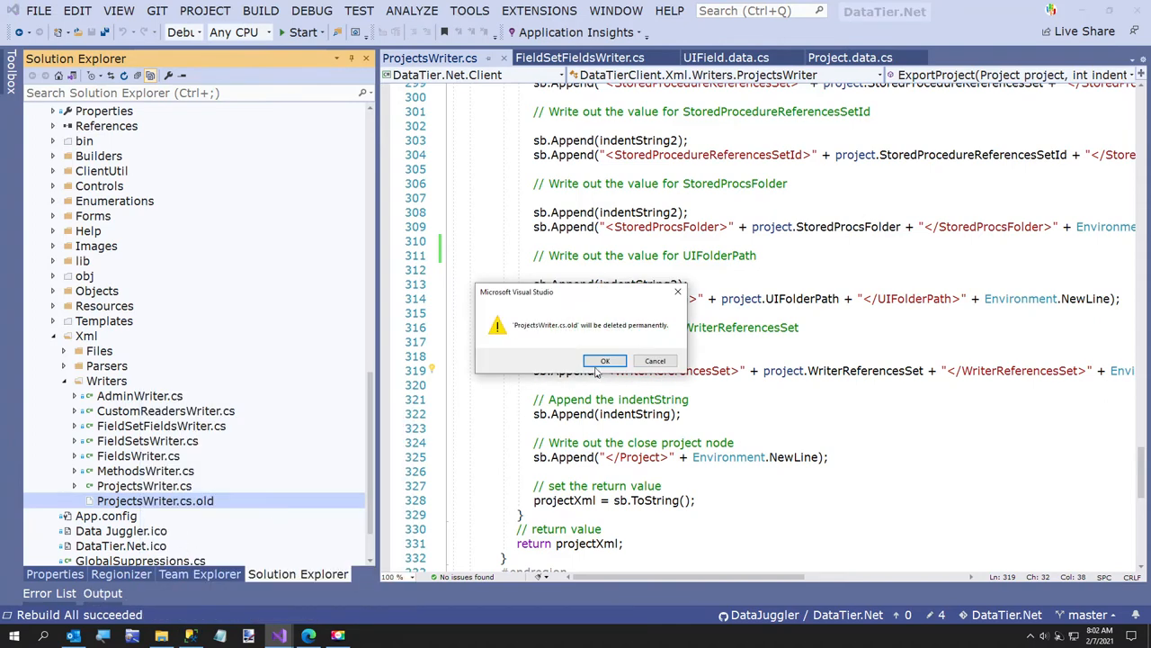
left_click(605, 361)
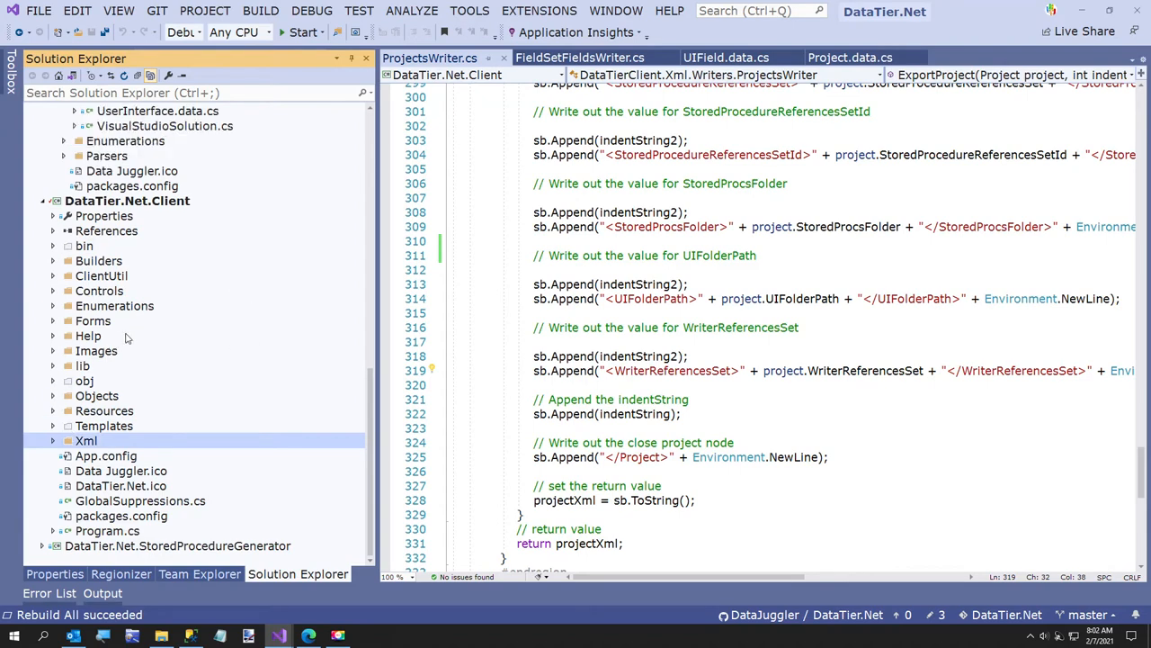
right_click(426, 57)
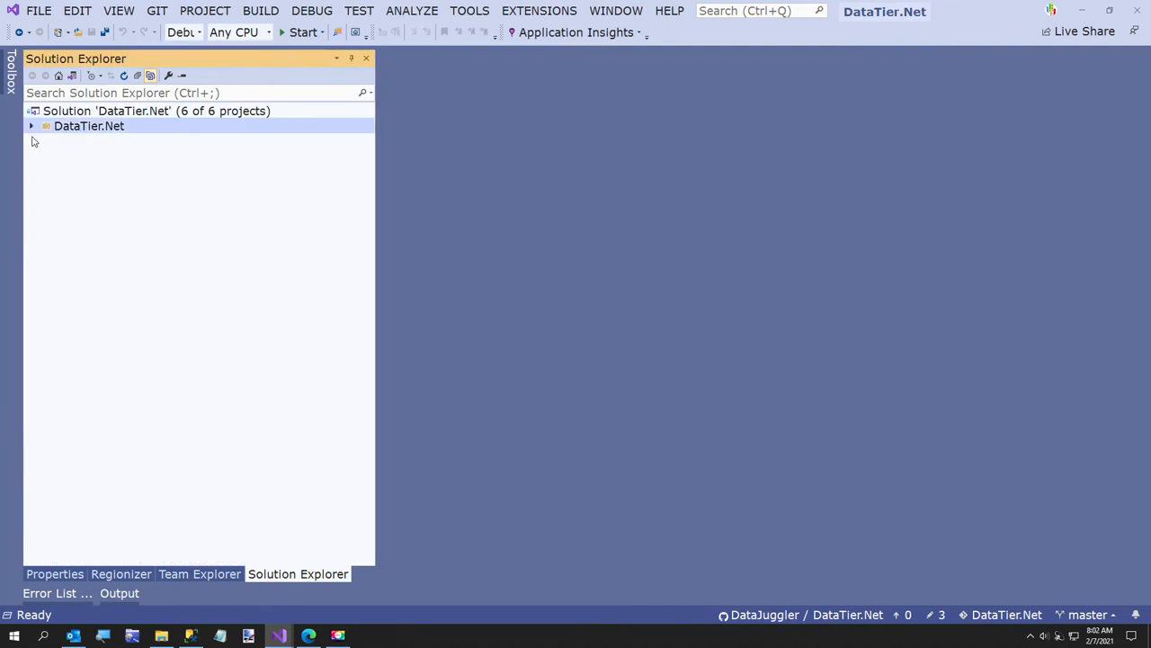
Expand DataTier.Net, open Controls\BlazorDataServicesControl.cs, and view its code
left_click(32, 126)
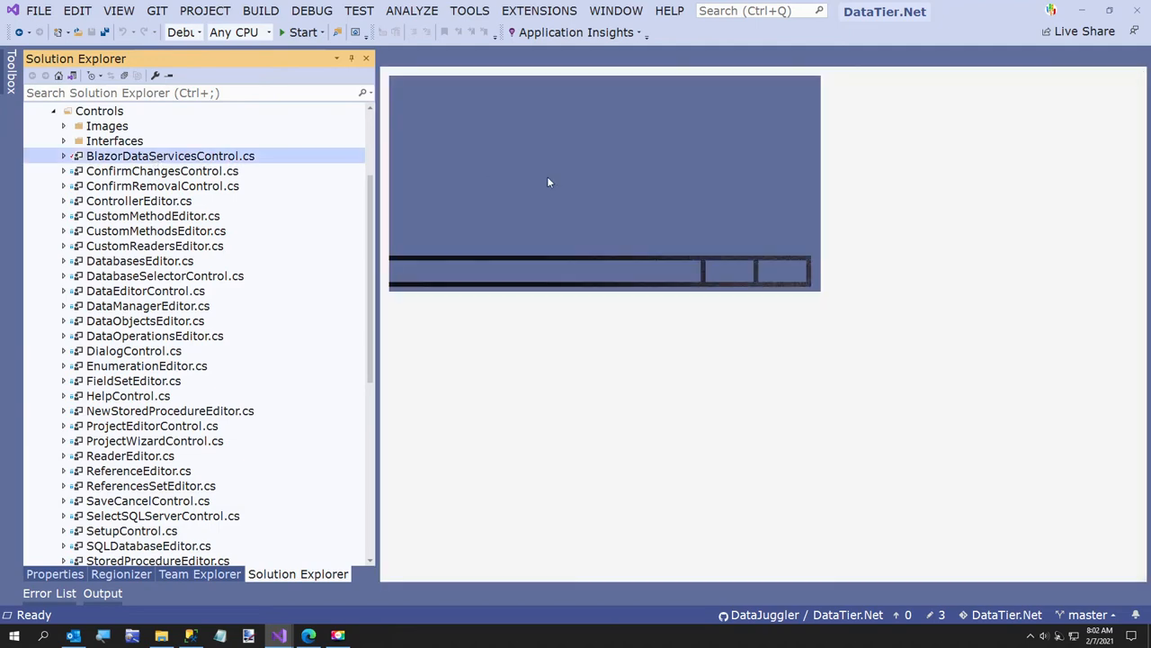
double_click(169, 155)
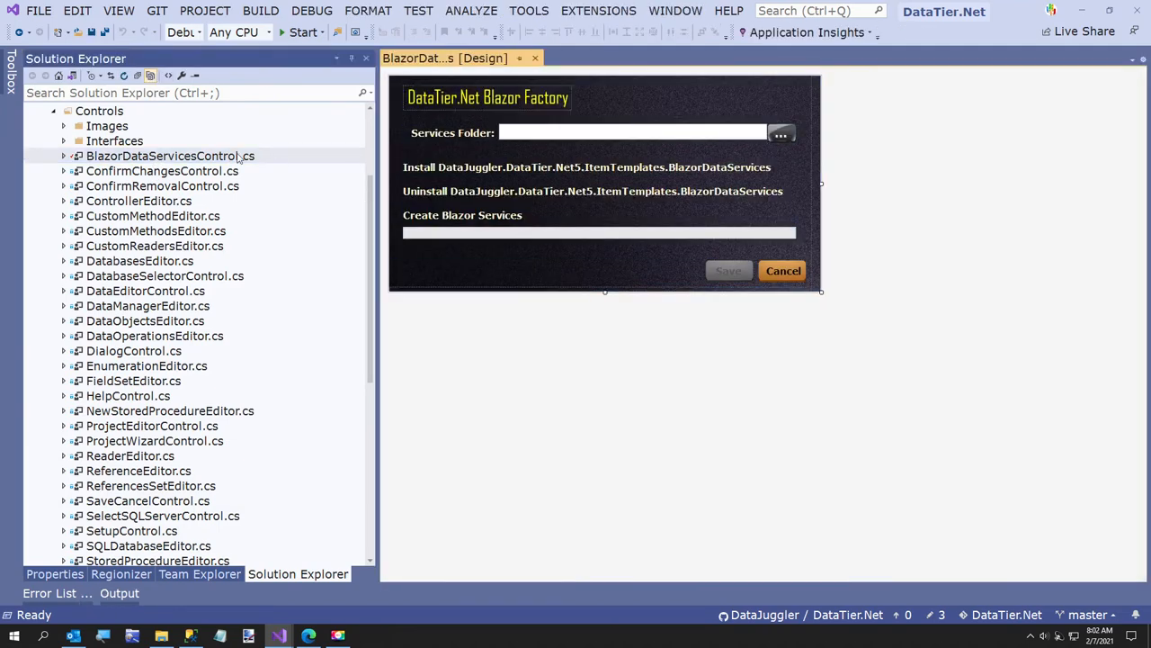
left_click(170, 156)
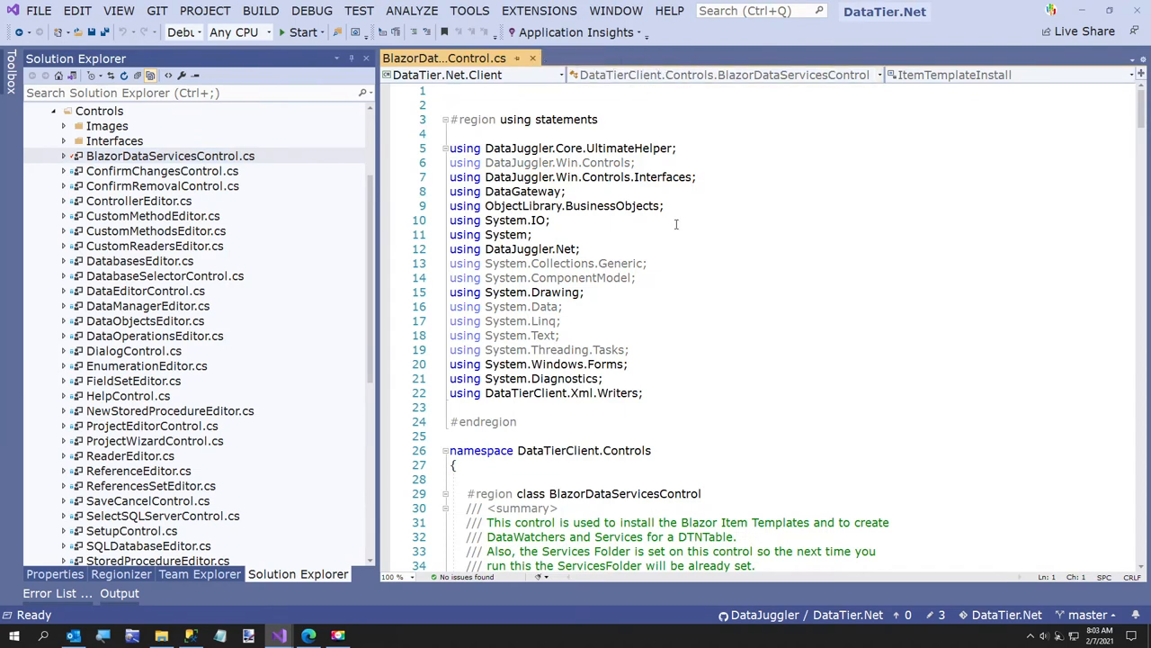
Search BlazorDataServicesControl.cs for 'writer' to reach the ProjectsWriter created in Setup
scroll("down", 3)
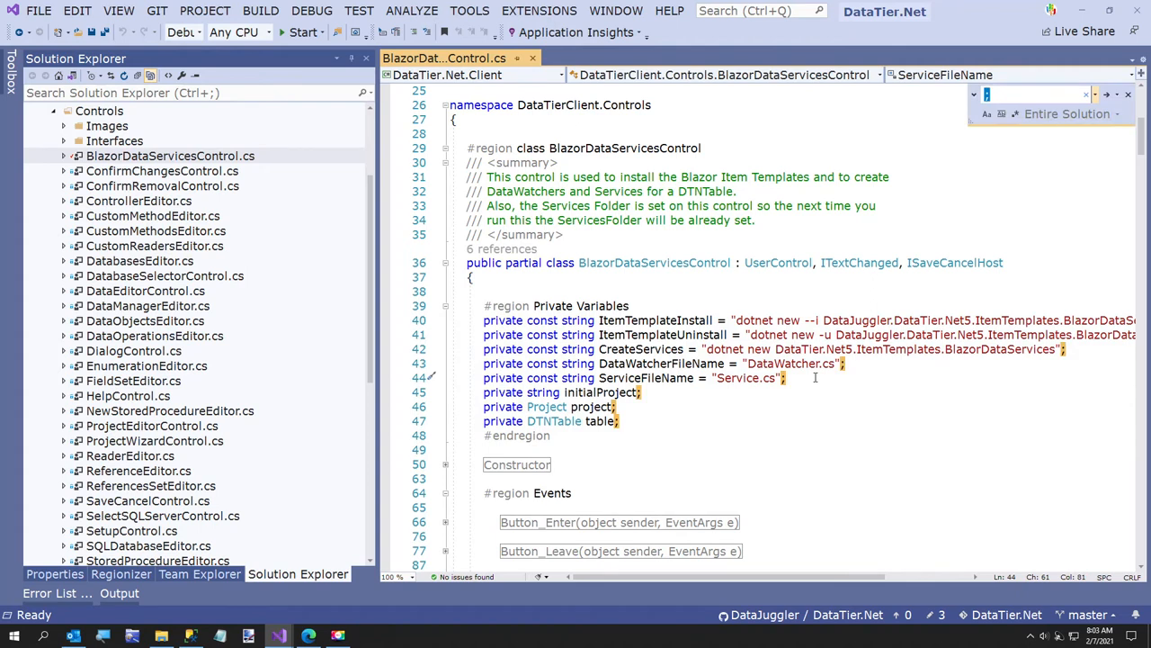
type("ProjectWriter")
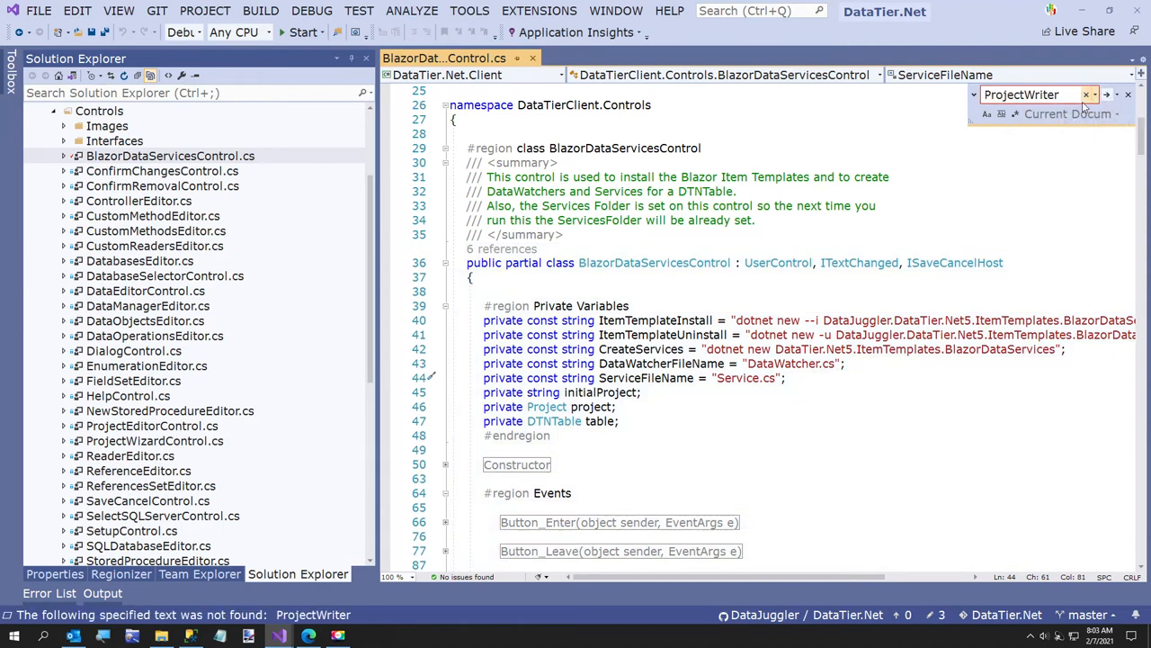
type("writer")
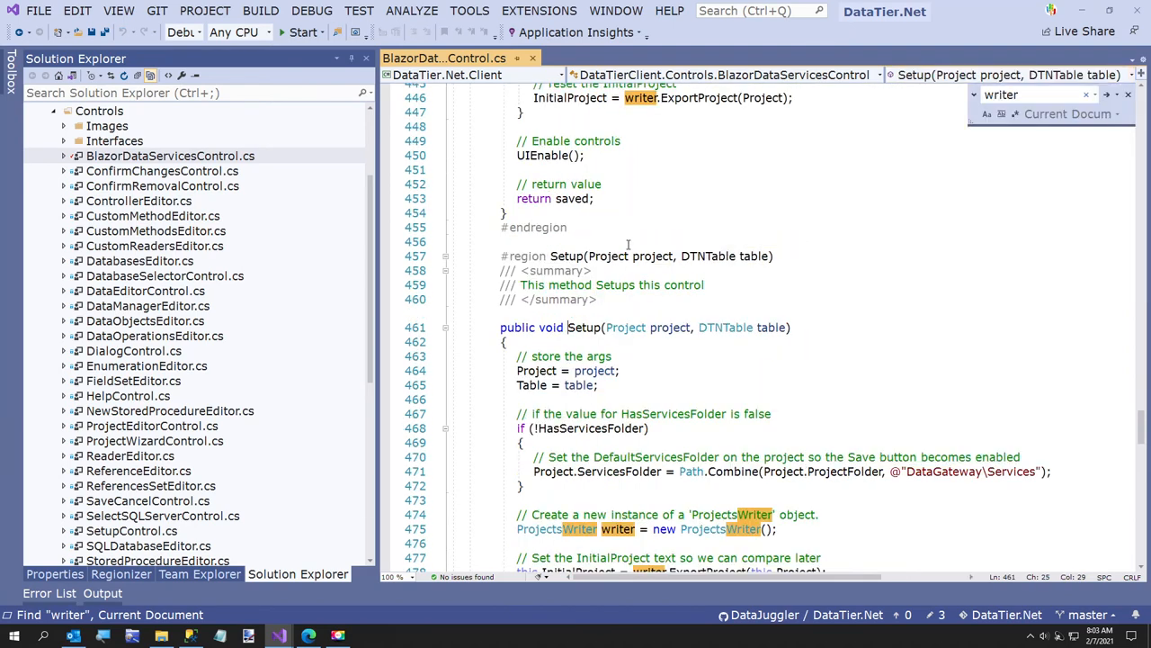
Follow the UIEnable() call in OnTextChanged to its ProjectsWriter export-and-compare code
scroll("down", 3)
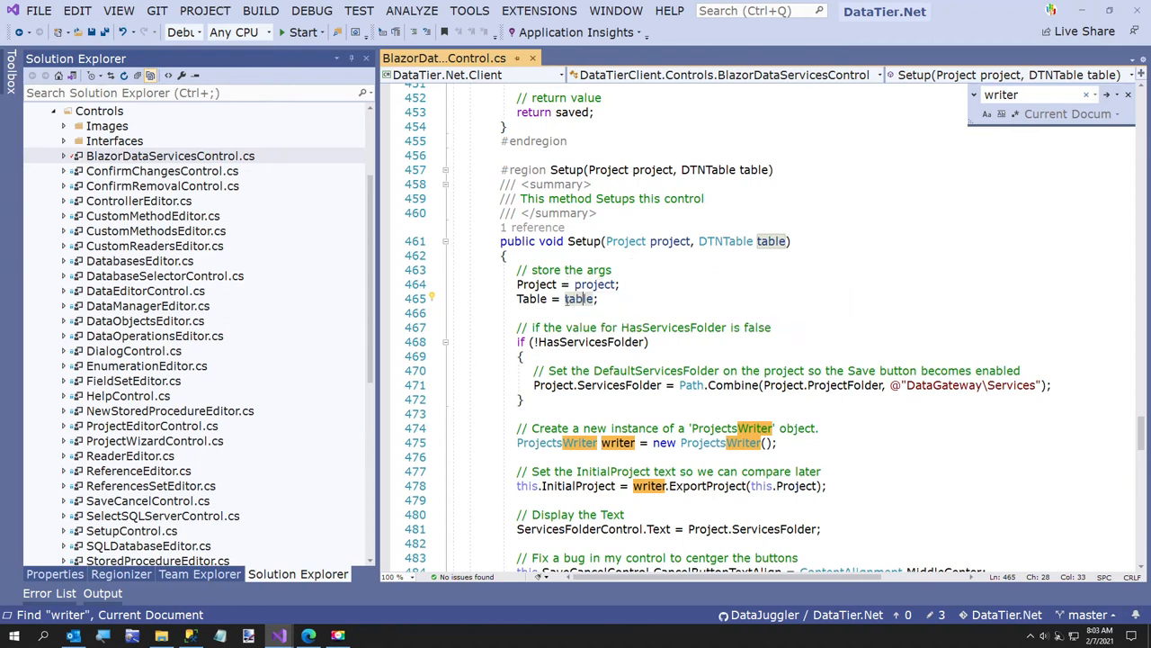
mouse_move(583, 241)
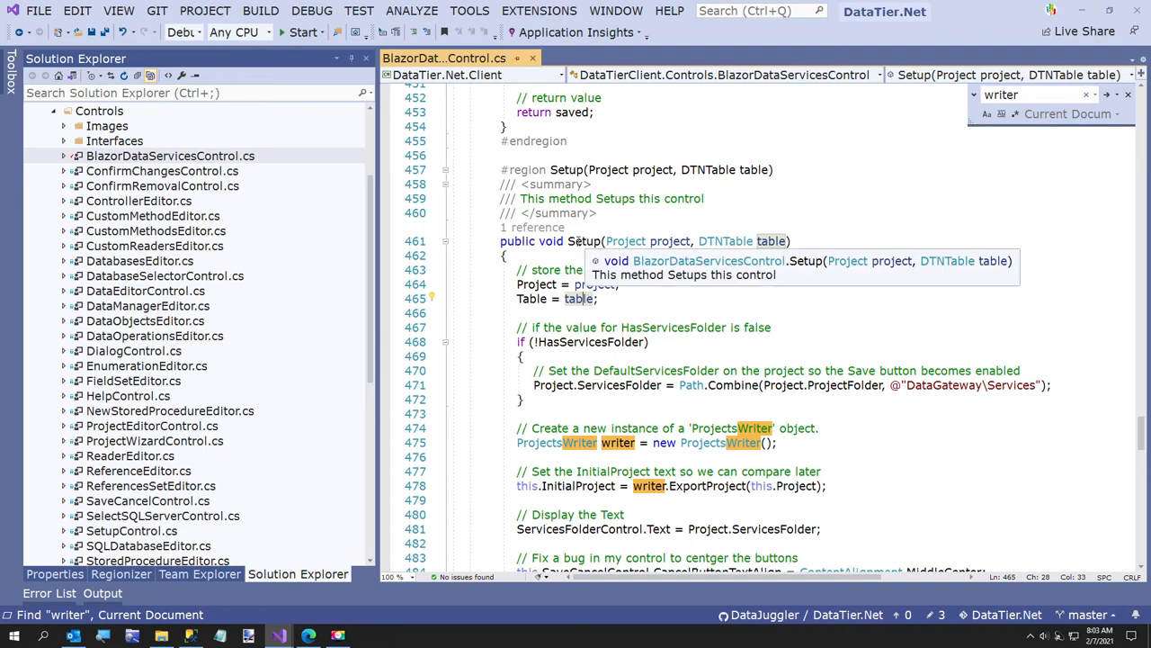
mouse_move(660, 241)
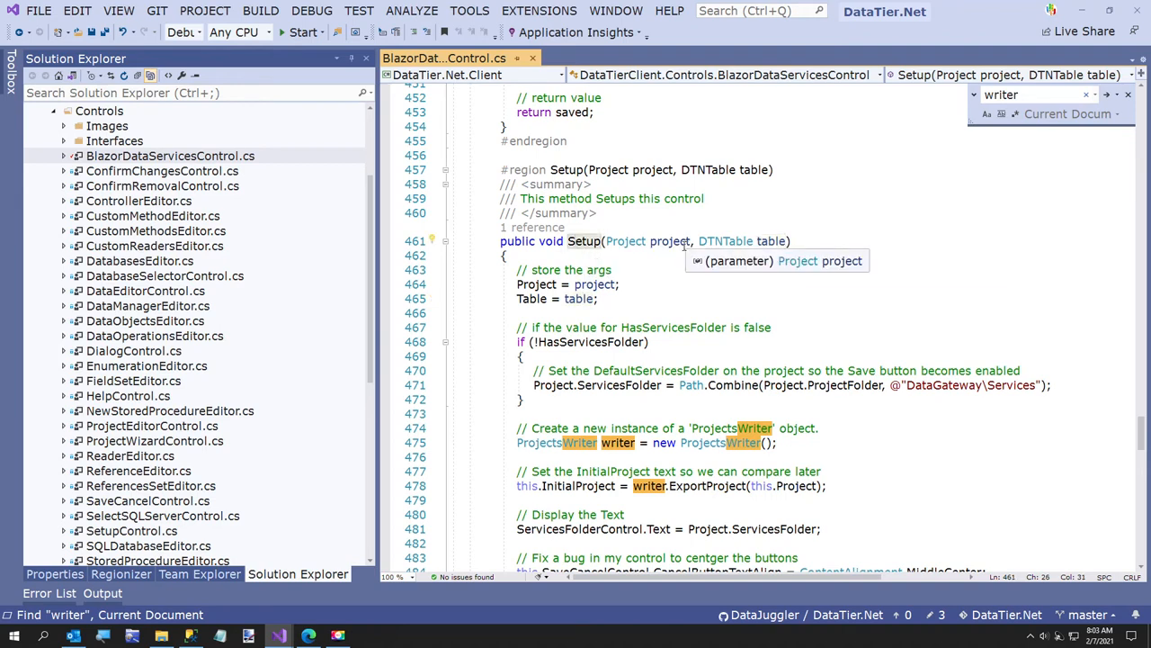
scroll("down", 3)
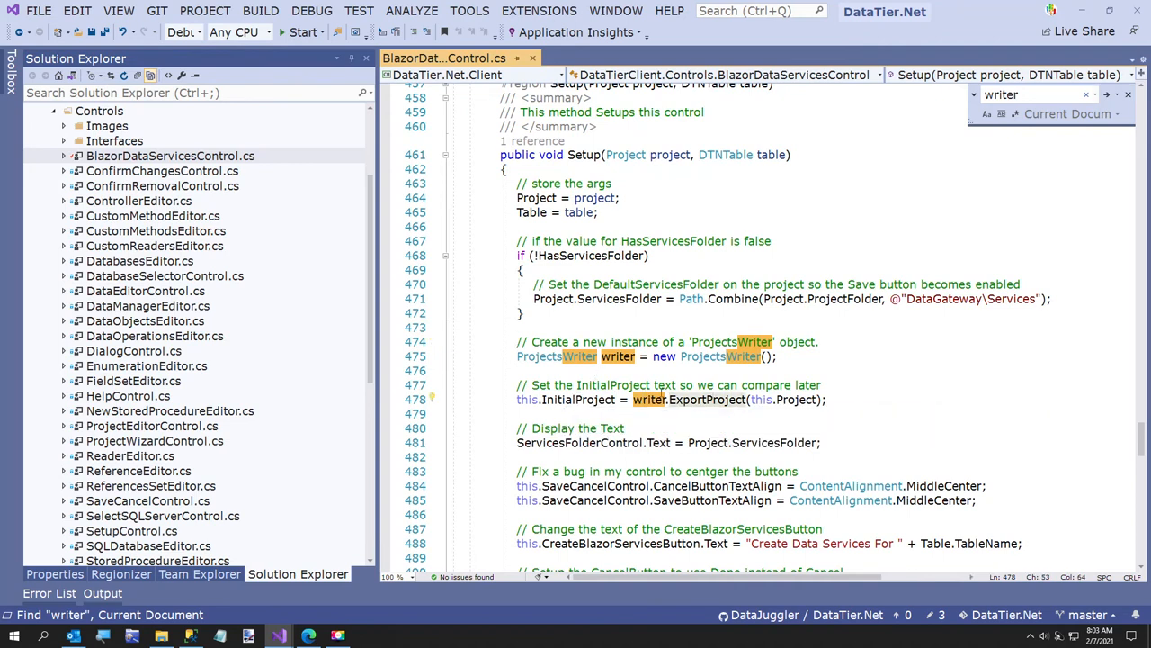
mouse_move(647, 399)
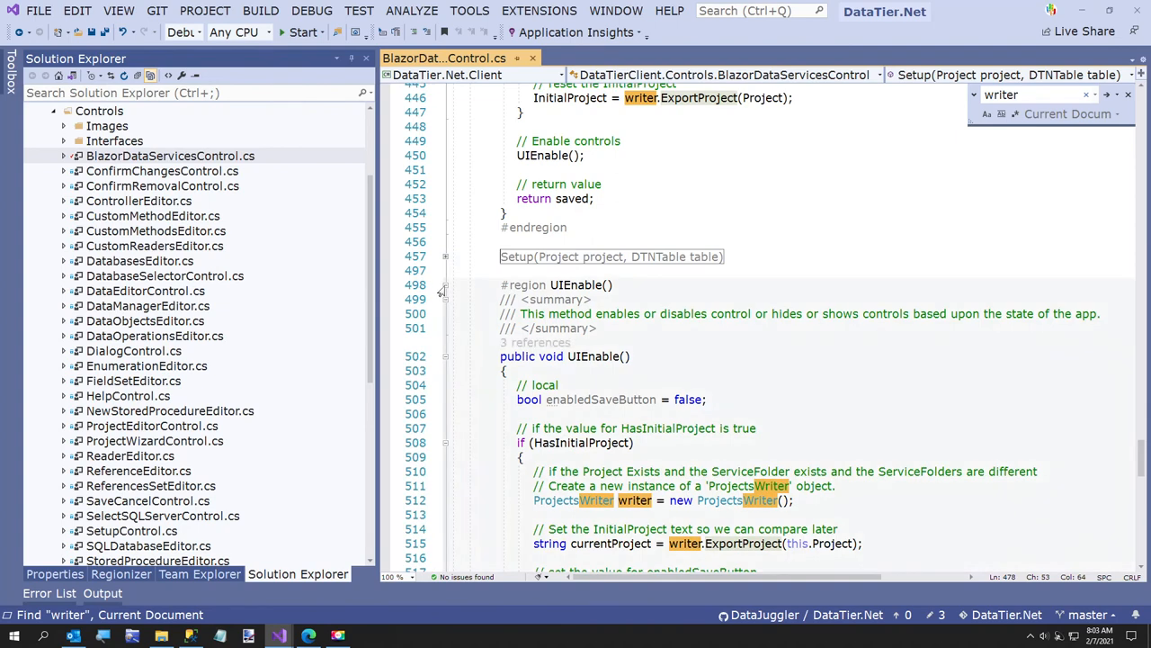
scroll("down", 3)
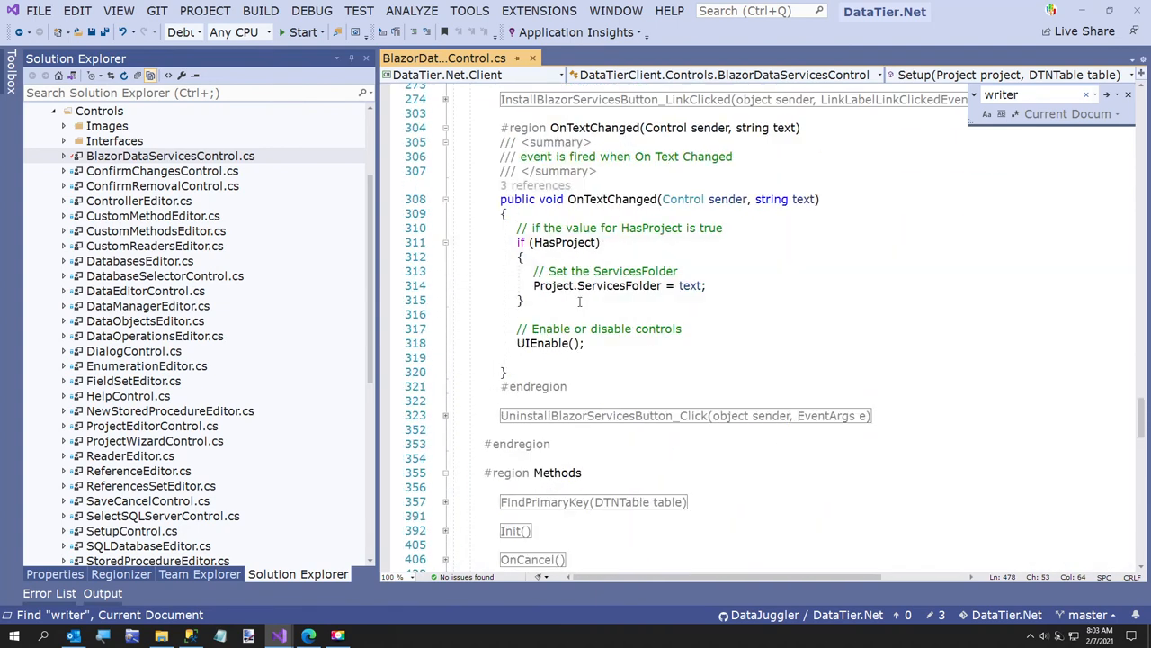
left_click(542, 343)
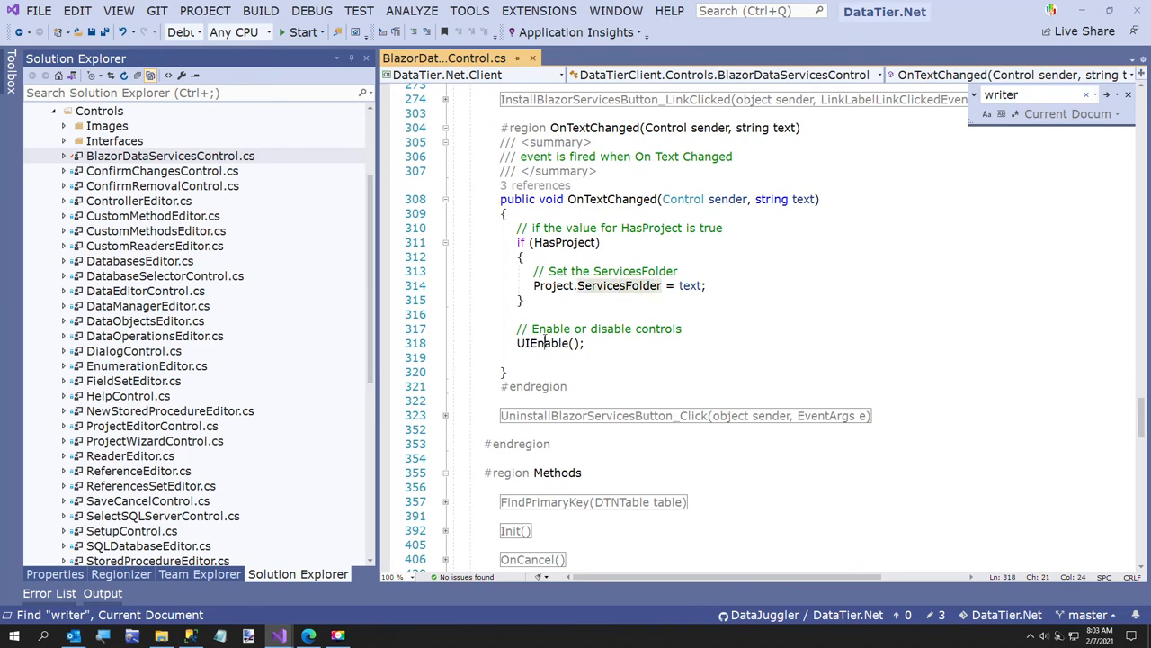
scroll("down", 3)
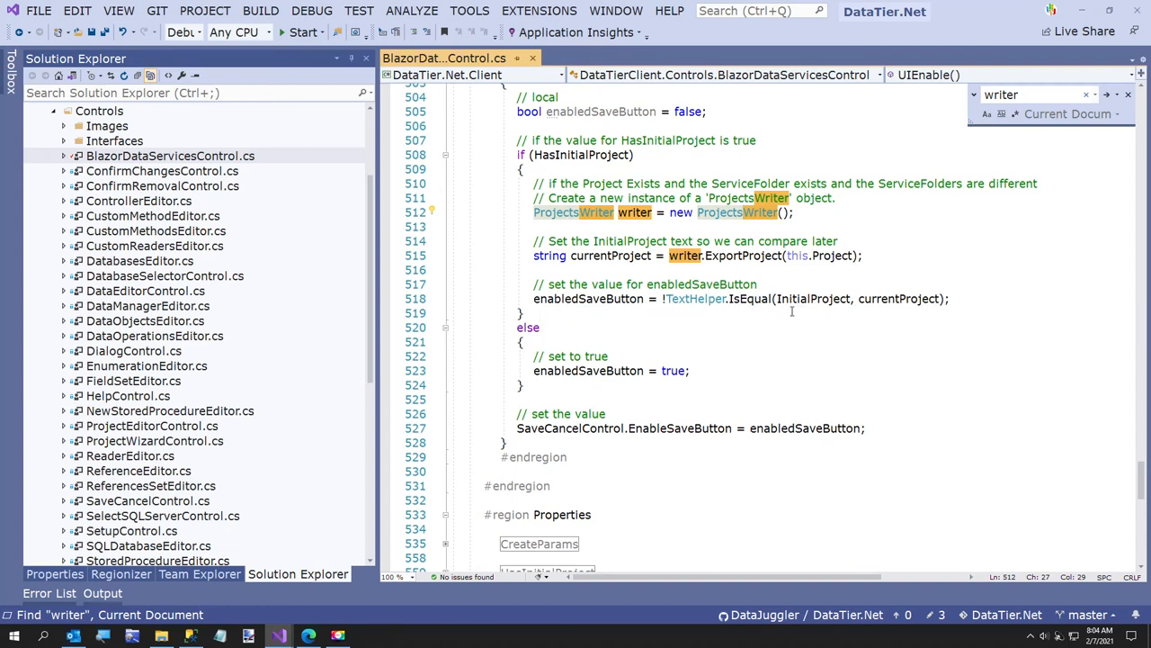
mouse_move(861, 323)
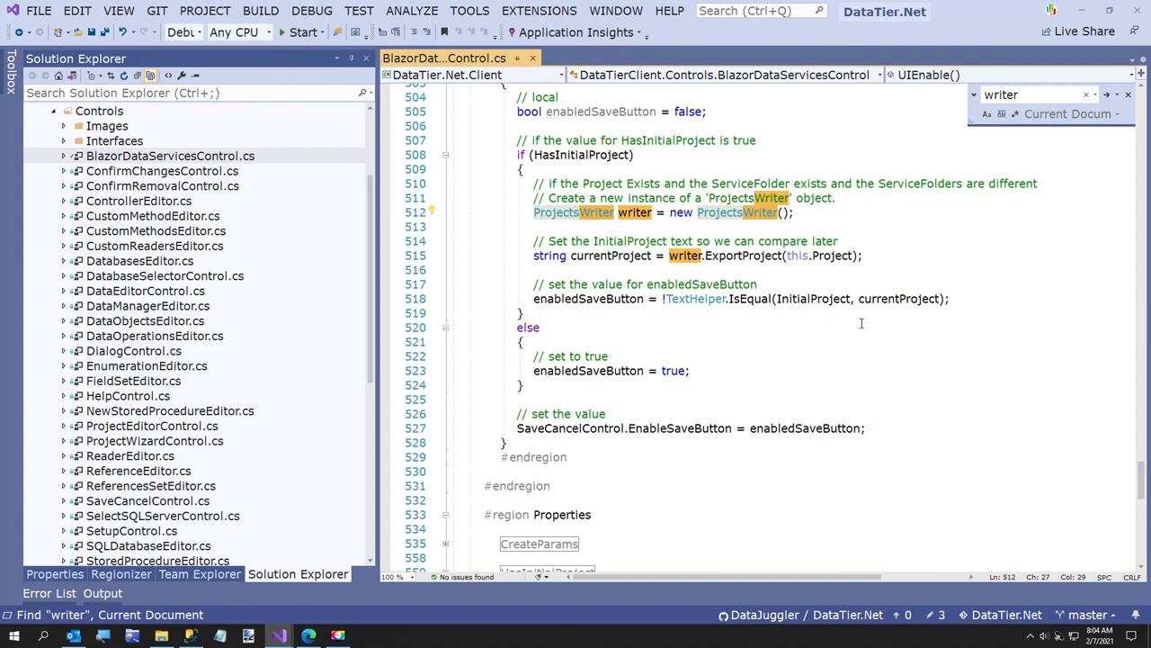